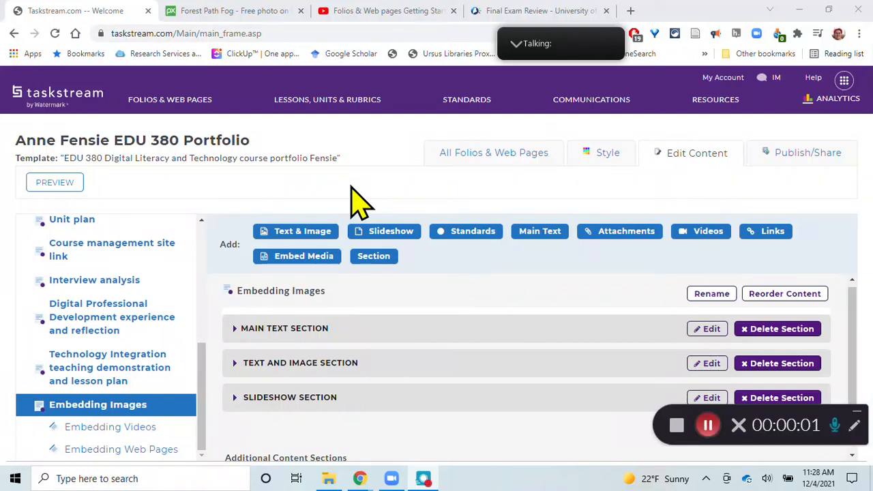
{"action": "mouse_move", "coordinate": [484, 300]}
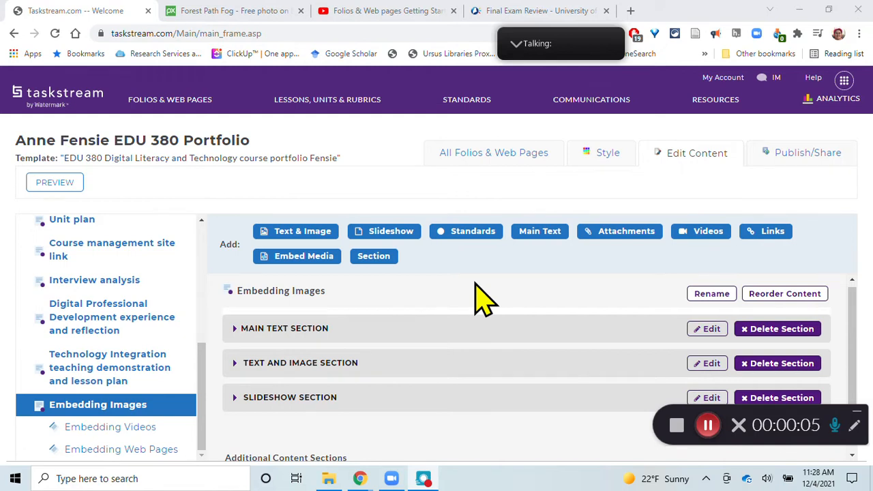
{"action": "mouse_move", "coordinate": [423, 307]}
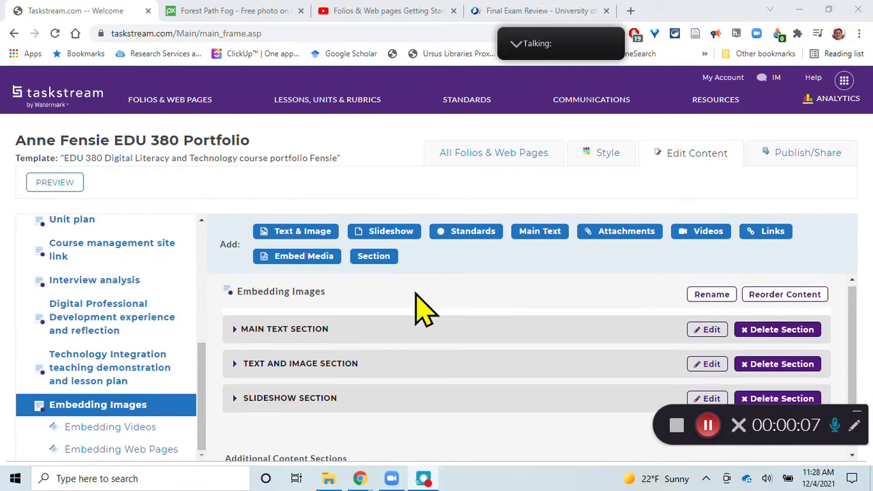
{"action": "mouse_move", "coordinate": [355, 325]}
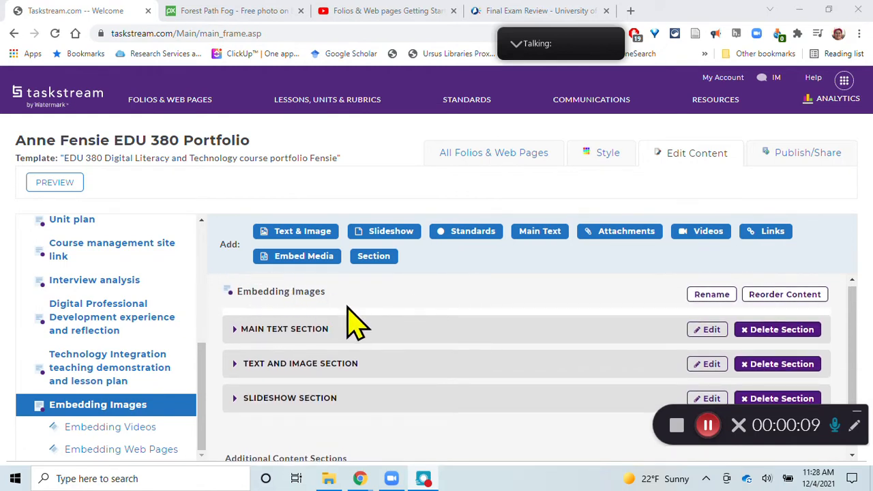
{"action": "mouse_move", "coordinate": [314, 321]}
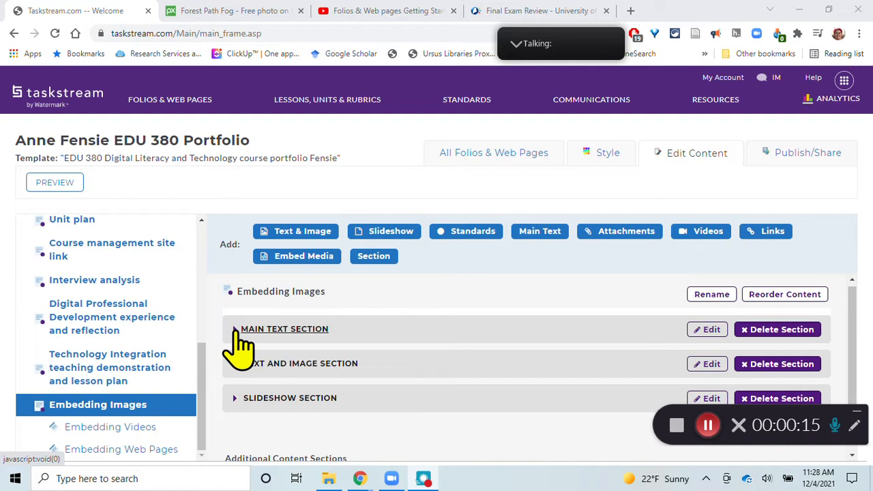
Expand the Main Text Section header to show its text and embedded forest picture
{"action": "left_click", "coordinate": [284, 329]}
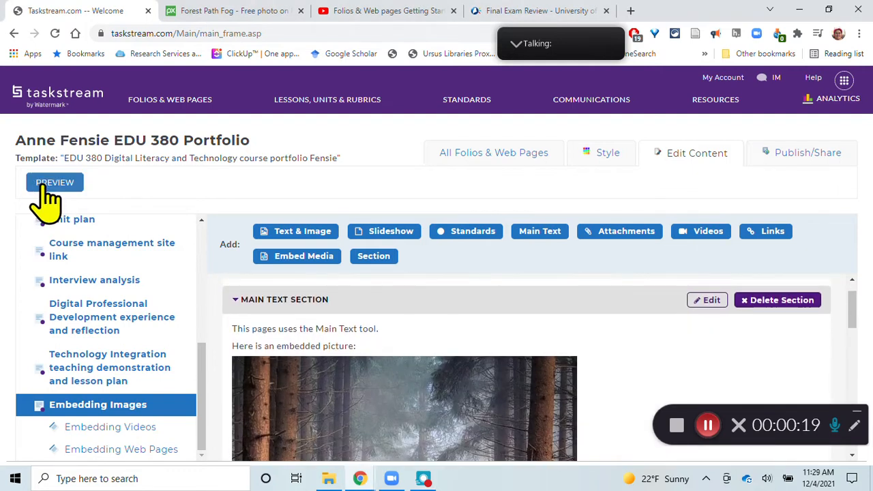
{"action": "left_click", "coordinate": [54, 183]}
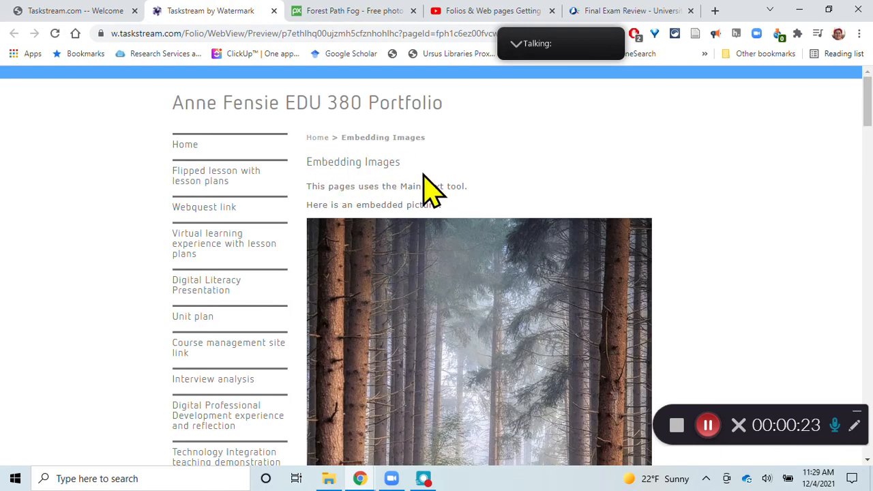
{"action": "mouse_move", "coordinate": [402, 216]}
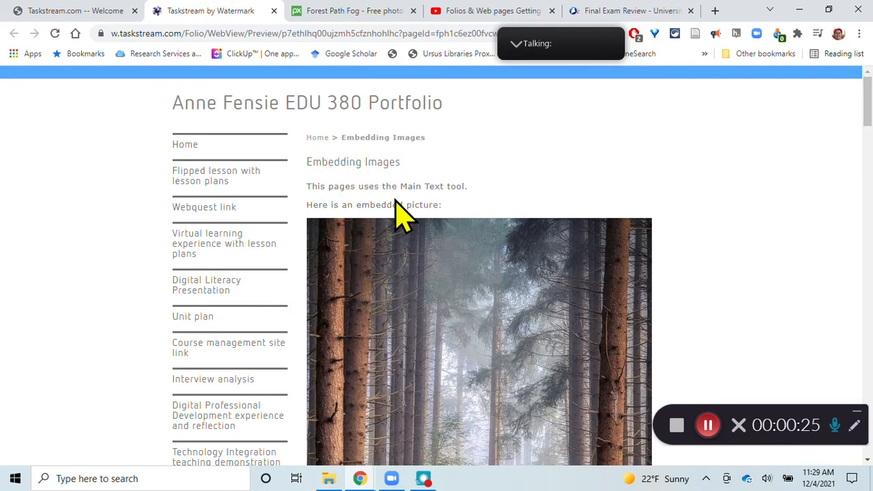
{"action": "scroll", "scroll_direction": "down", "scroll_amount": 3}
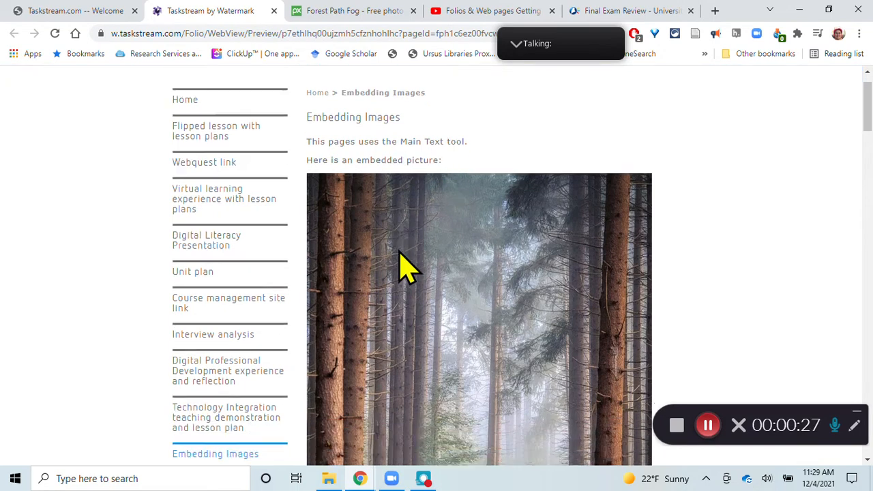
{"action": "scroll", "scroll_direction": "down", "scroll_amount": 3}
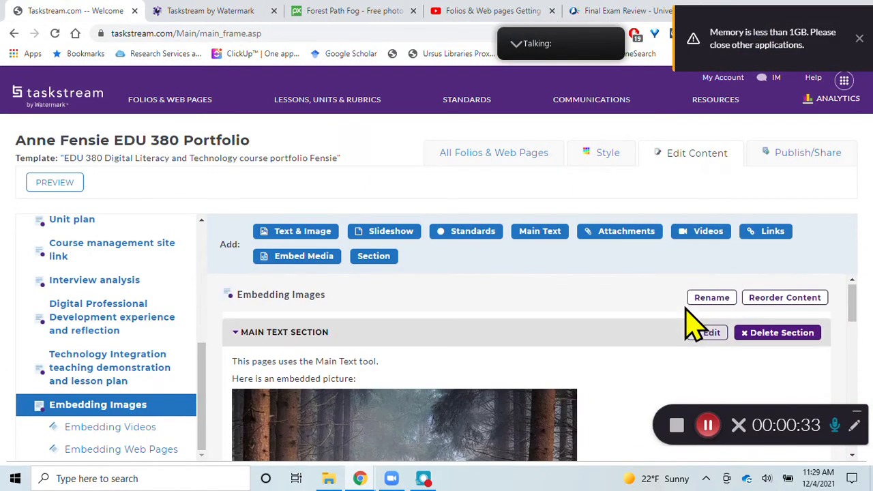
Start editing the Main Text Section in the rich text editor
{"action": "left_click", "coordinate": [707, 333]}
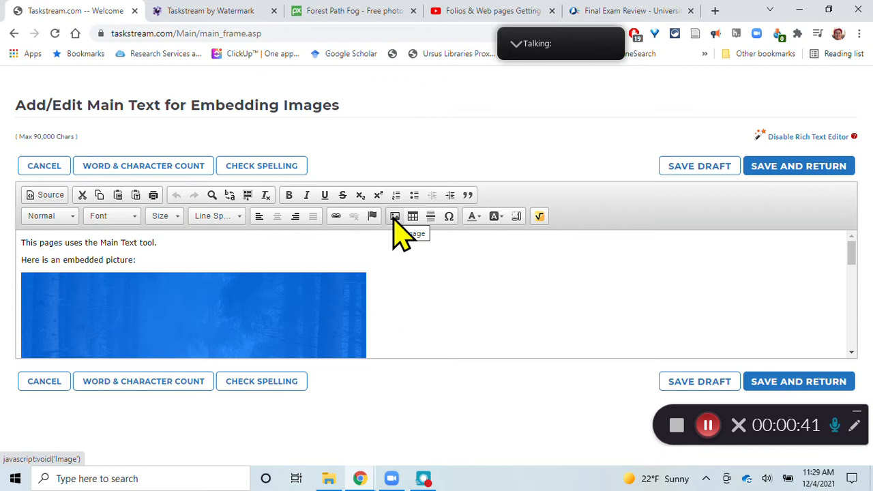
{"action": "left_click", "coordinate": [395, 215]}
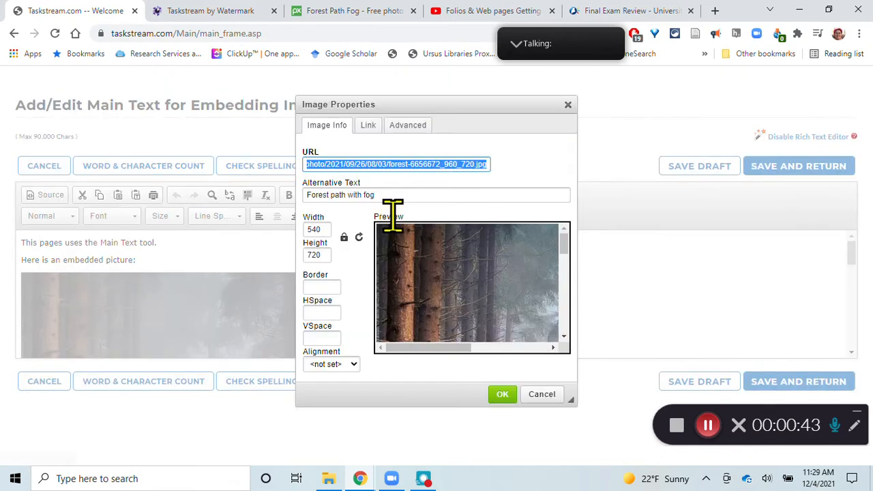
{"action": "mouse_move", "coordinate": [381, 153]}
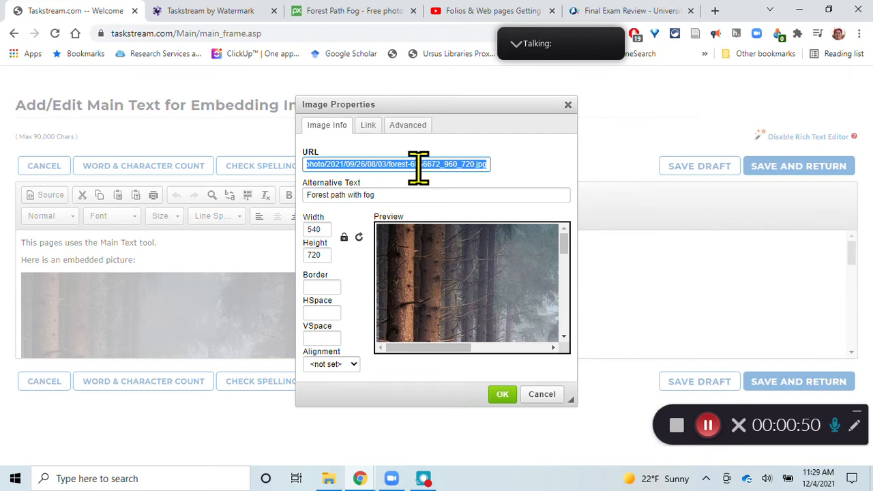
{"action": "left_click", "coordinate": [352, 11]}
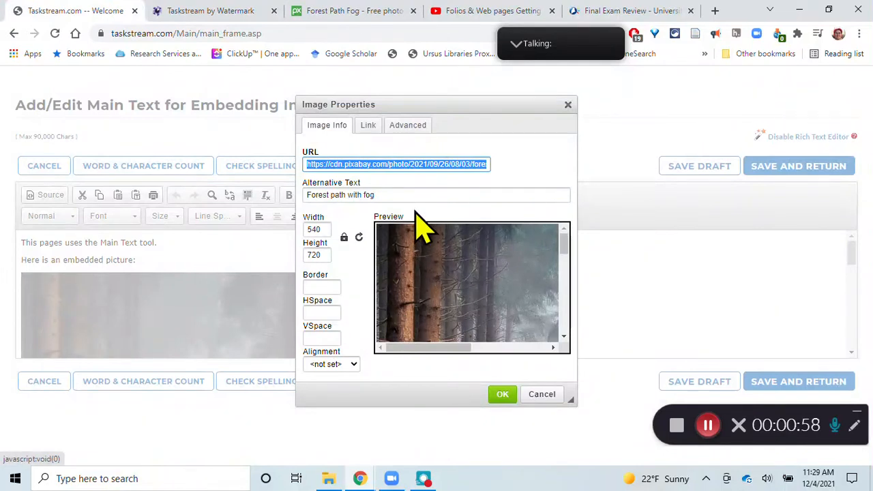
{"action": "left_click", "coordinate": [437, 193]}
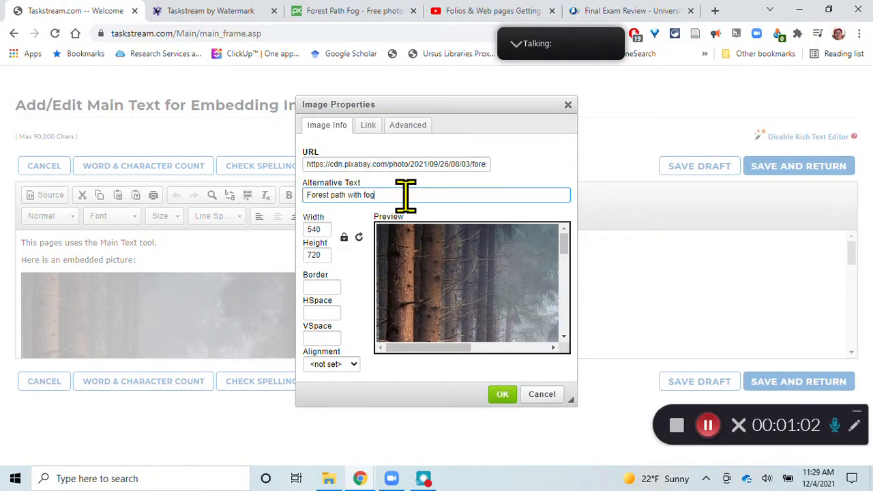
{"action": "mouse_move", "coordinate": [447, 205]}
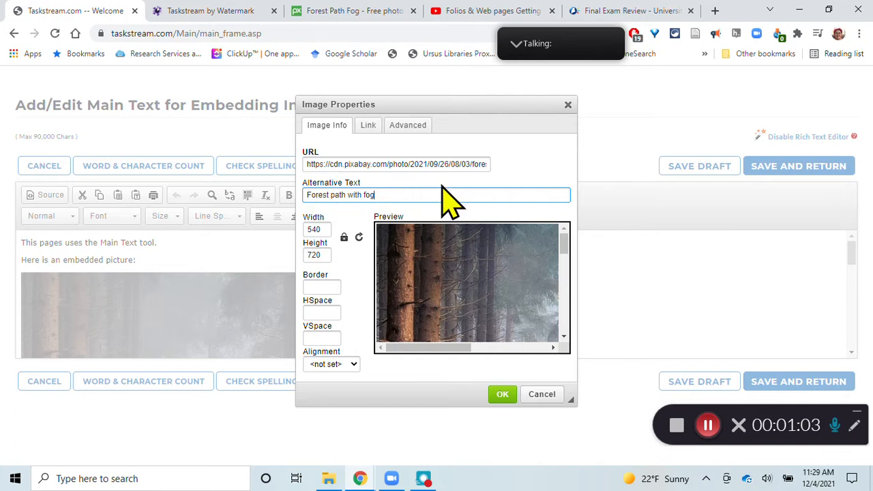
{"action": "mouse_move", "coordinate": [327, 280]}
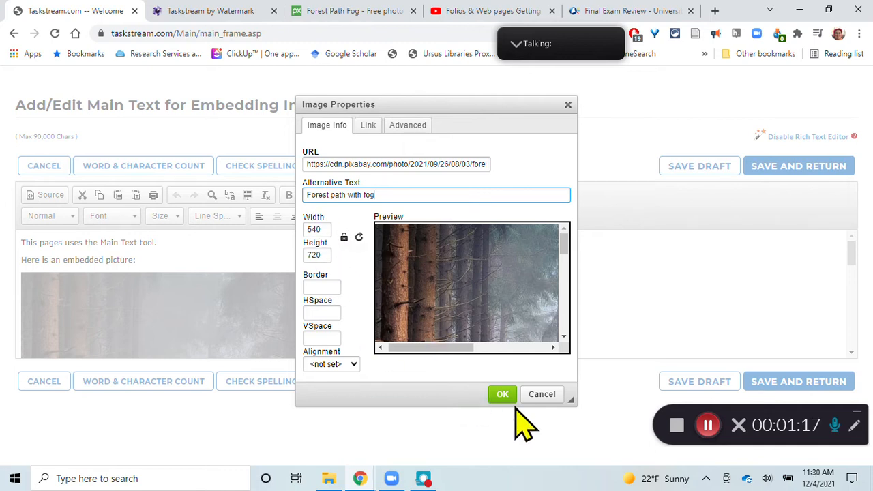
{"action": "left_click", "coordinate": [502, 395]}
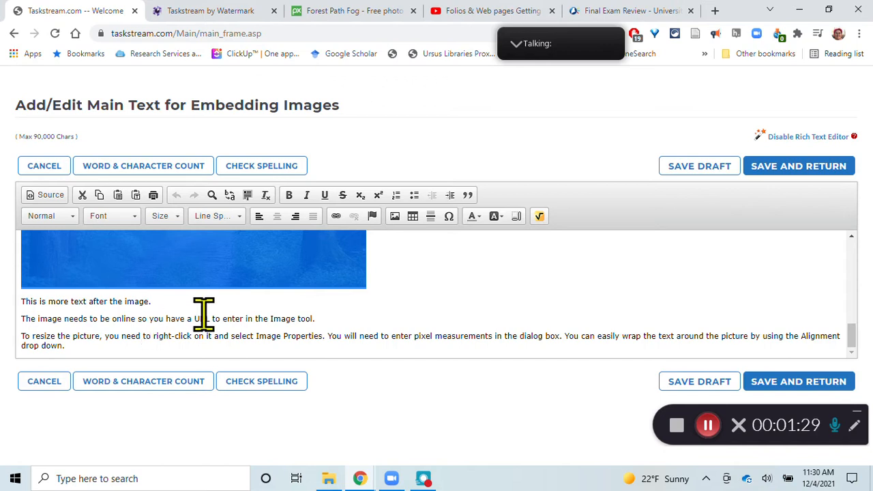
{"action": "mouse_move", "coordinate": [148, 300]}
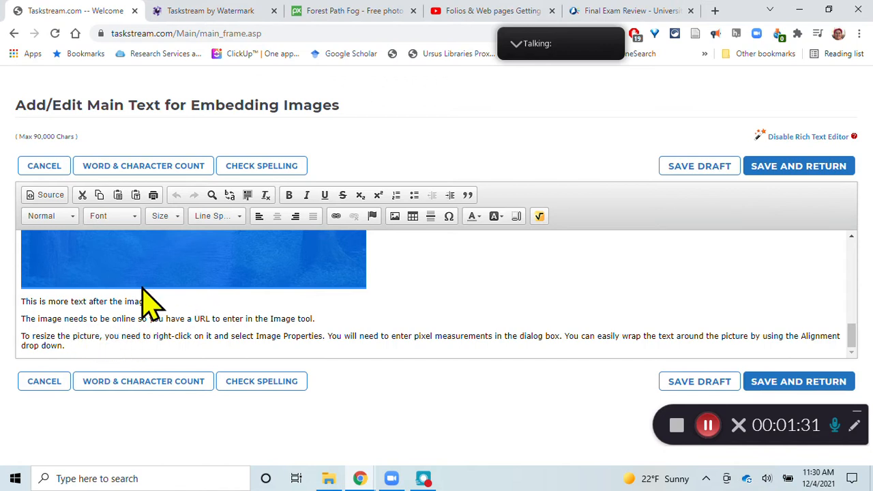
Set the forest picture's alignment to Left in Image Properties so the text wraps beside it
{"action": "right_click", "coordinate": [150, 300]}
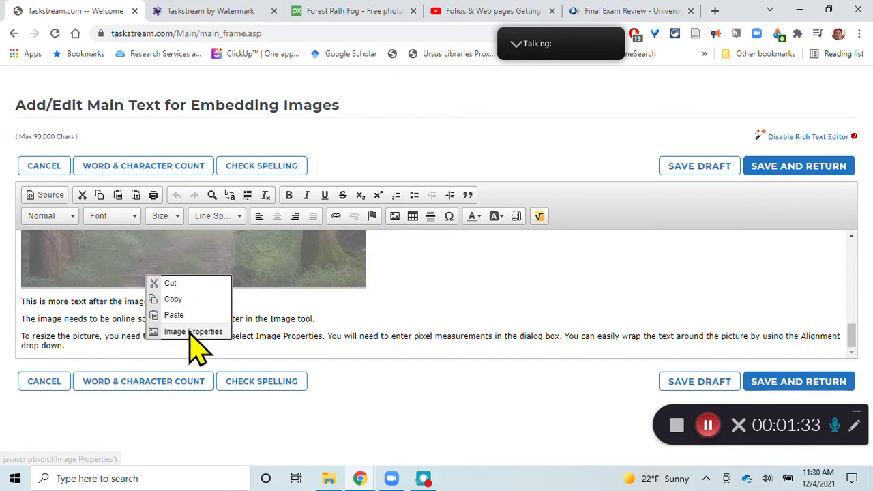
{"action": "mouse_move", "coordinate": [194, 332]}
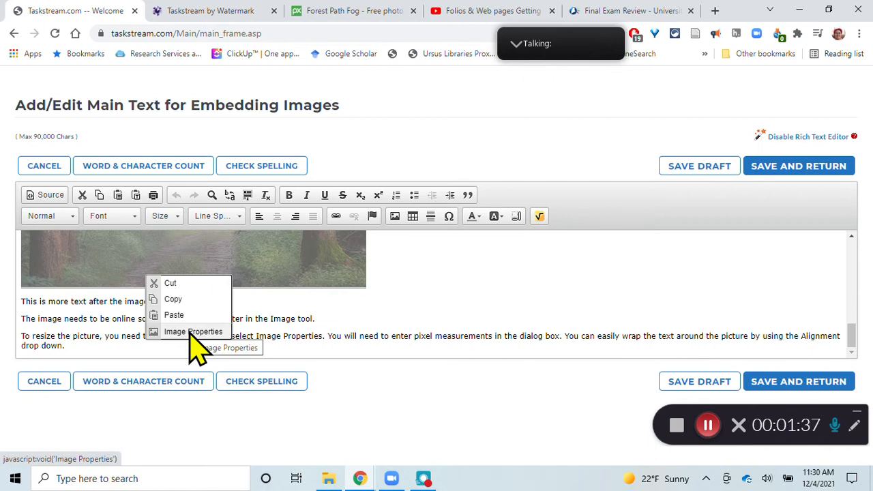
{"action": "left_click", "coordinate": [193, 331]}
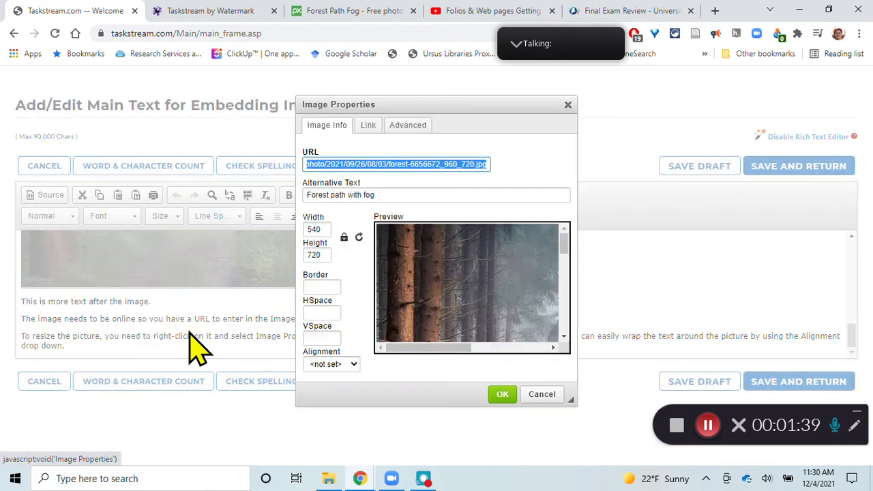
{"action": "left_click", "coordinate": [353, 363]}
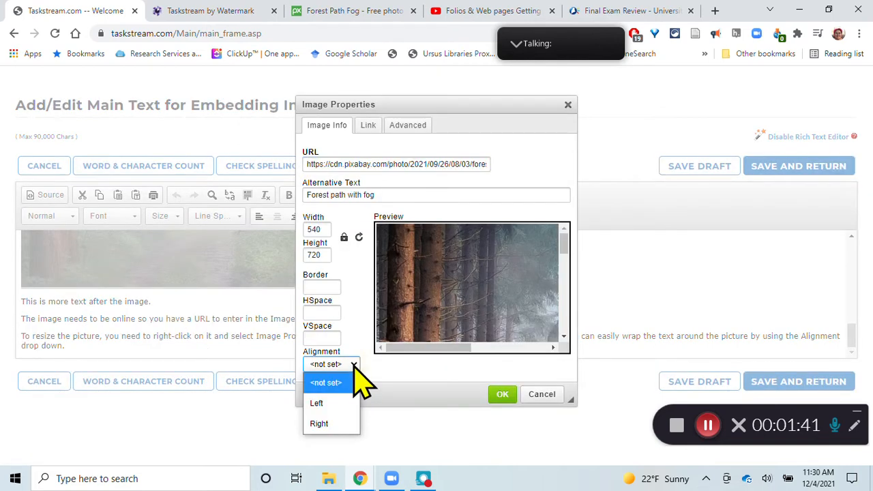
{"action": "left_click", "coordinate": [317, 404]}
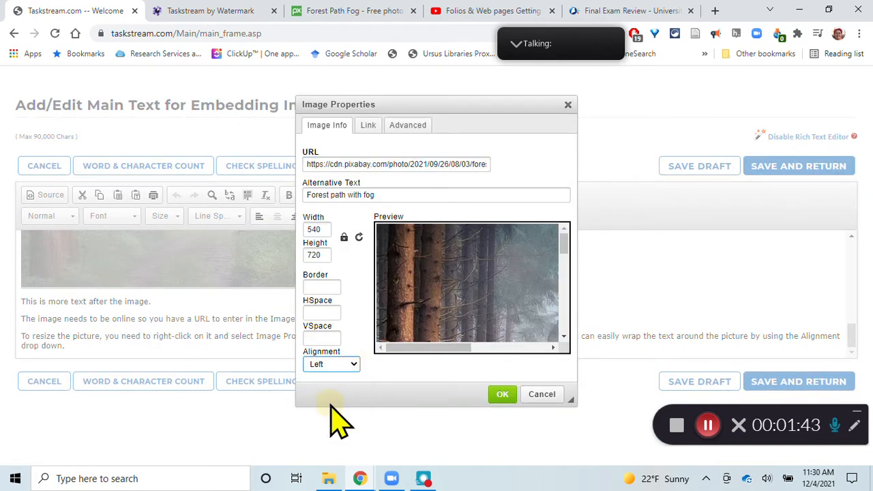
{"action": "left_click", "coordinate": [503, 395]}
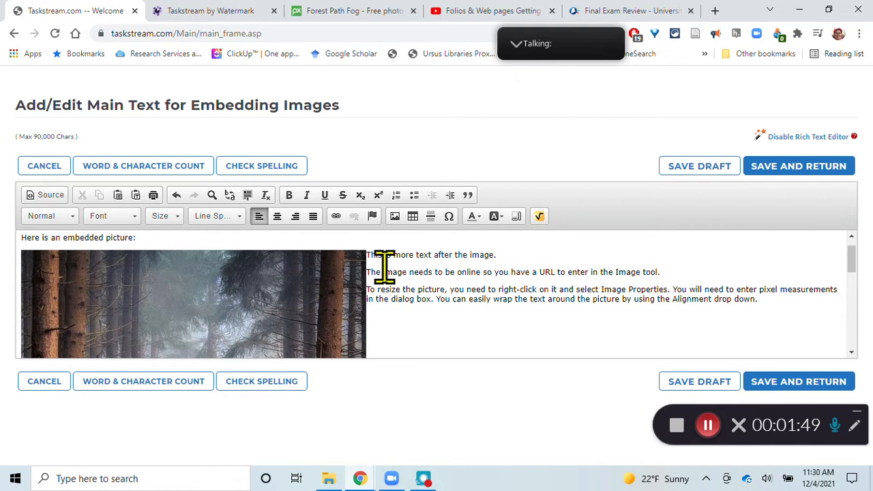
{"action": "mouse_move", "coordinate": [535, 299]}
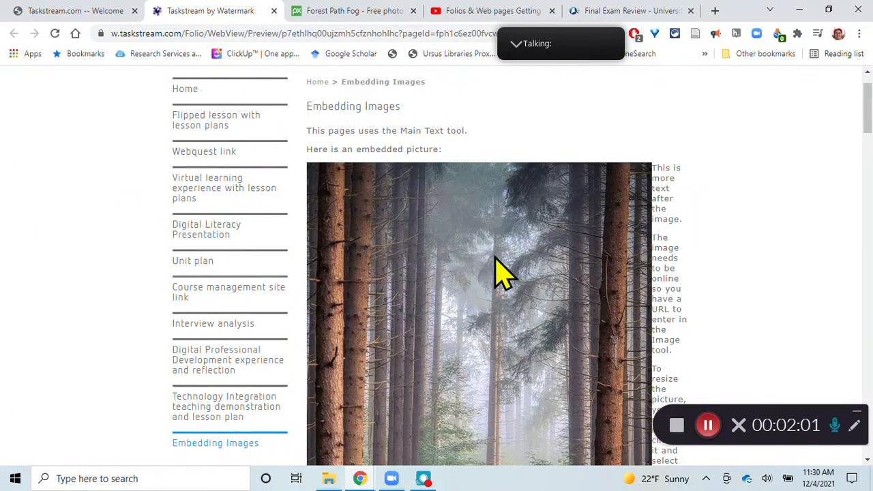
Scroll to the Text and Image Section and start editing it
{"action": "scroll", "scroll_direction": "down", "scroll_amount": 3}
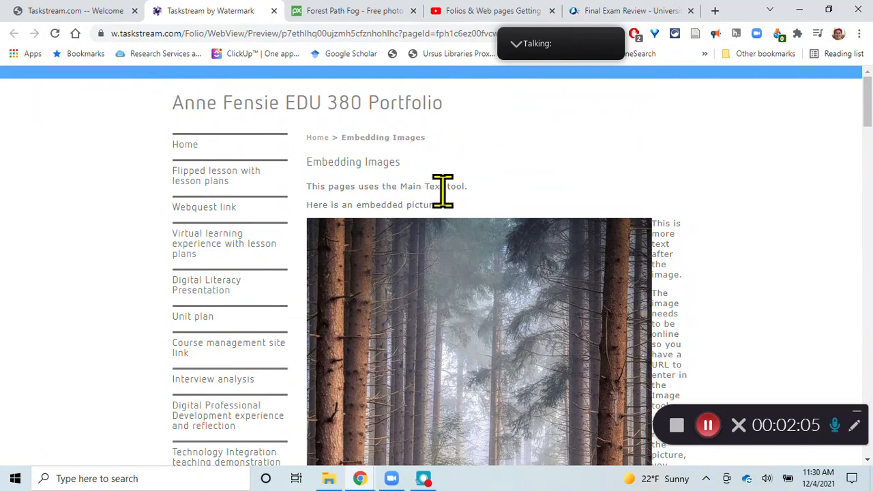
{"action": "scroll", "scroll_direction": "down", "scroll_amount": 3}
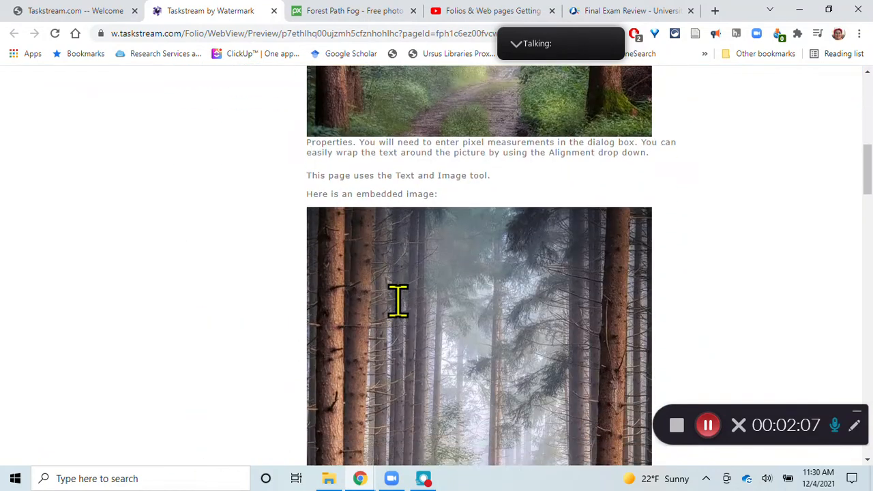
{"action": "scroll", "scroll_direction": "down", "scroll_amount": 3}
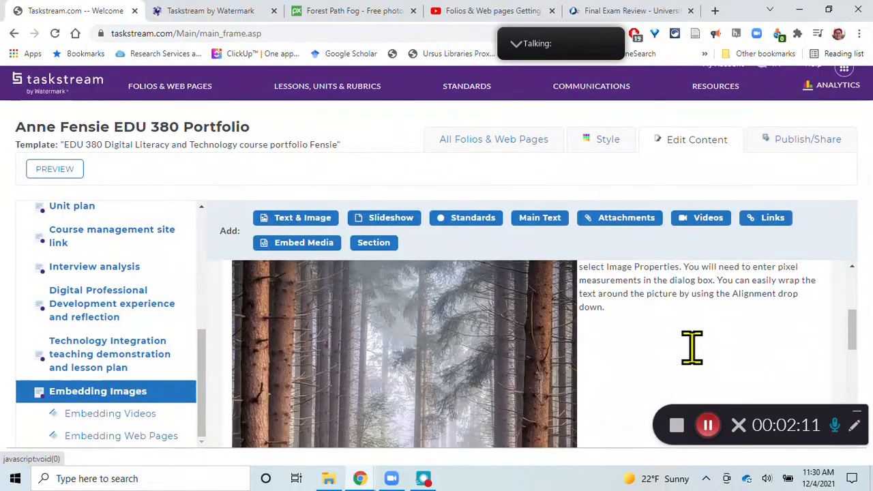
{"action": "scroll", "scroll_direction": "down", "scroll_amount": 3}
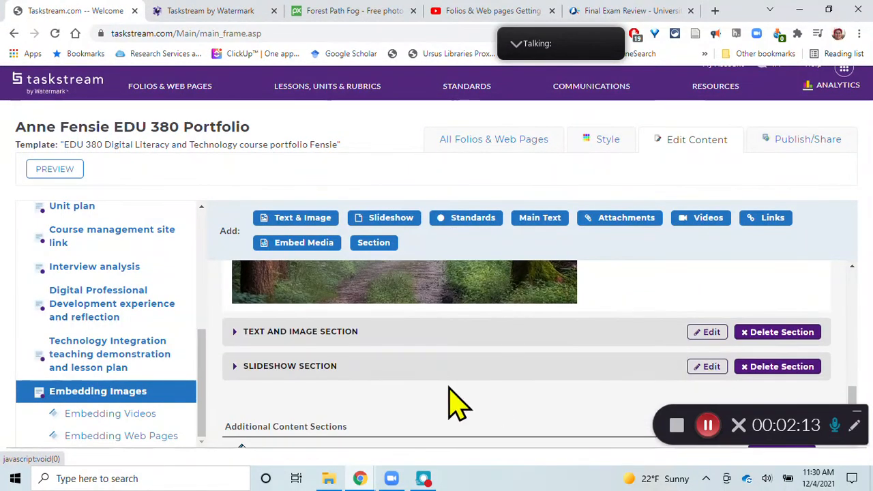
{"action": "scroll", "scroll_direction": "down", "scroll_amount": 3}
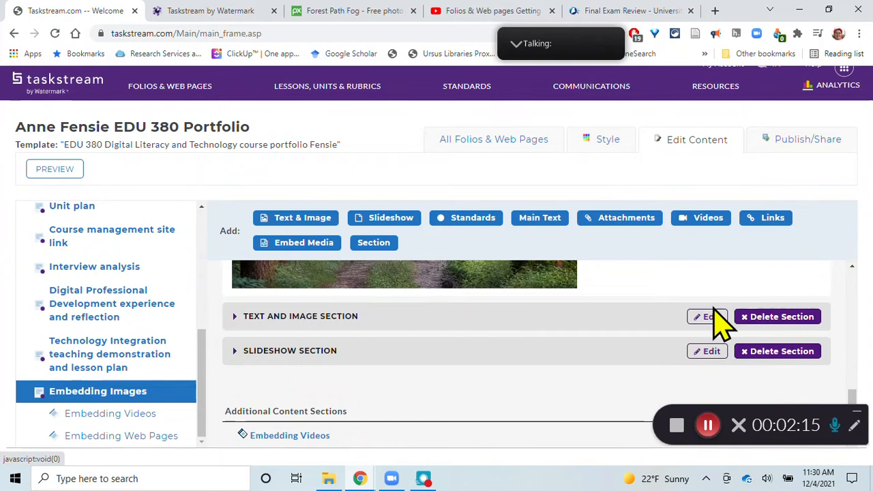
{"action": "left_click", "coordinate": [707, 317]}
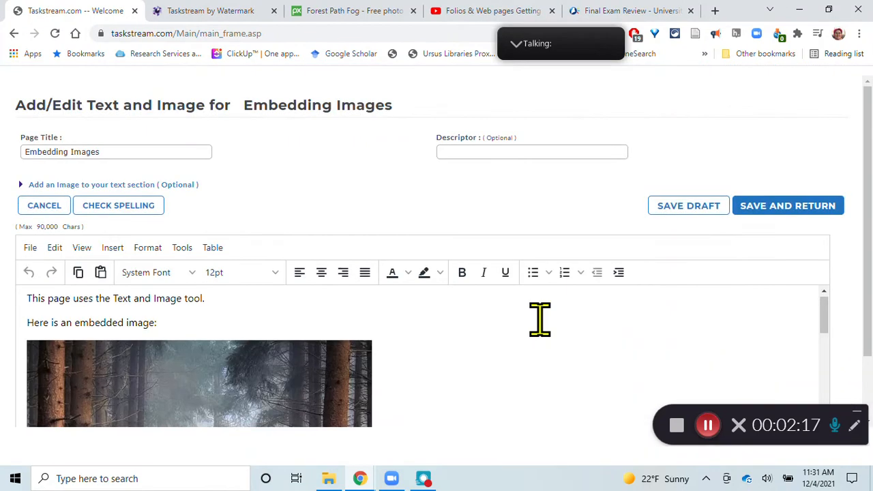
{"action": "scroll", "scroll_direction": "down", "scroll_amount": 3}
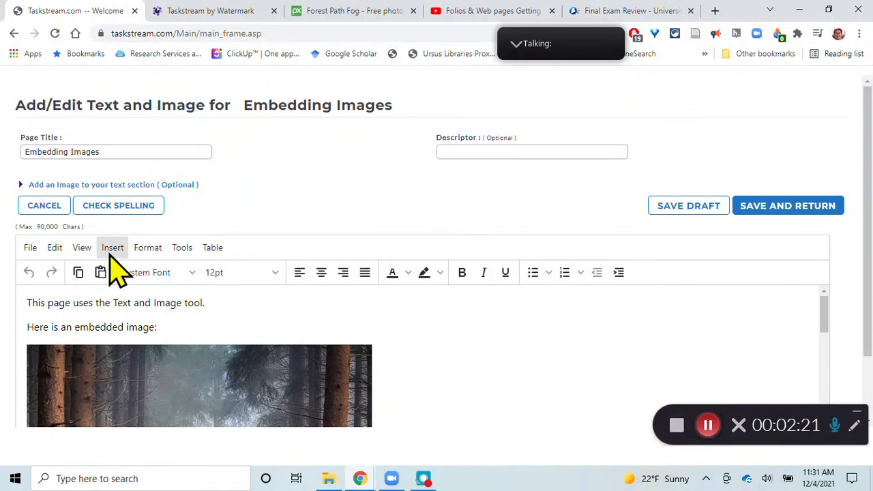
{"action": "left_click", "coordinate": [112, 247]}
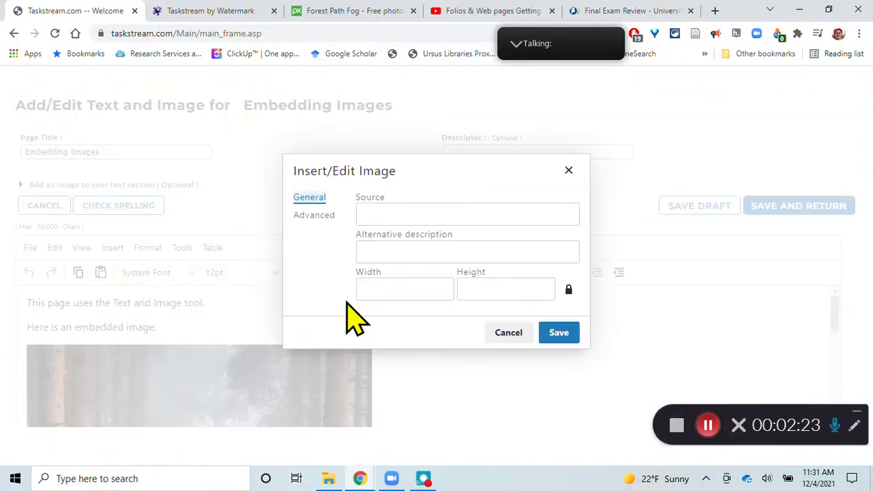
{"action": "left_click", "coordinate": [467, 213]}
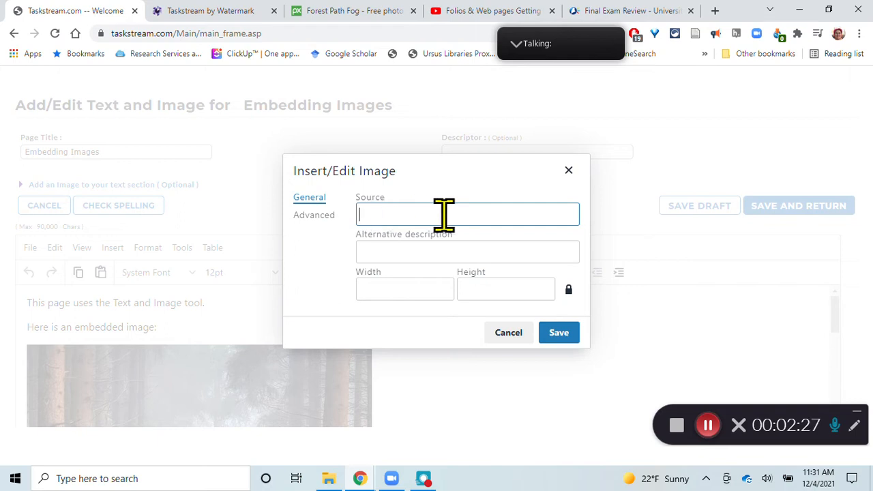
{"action": "left_click", "coordinate": [467, 251]}
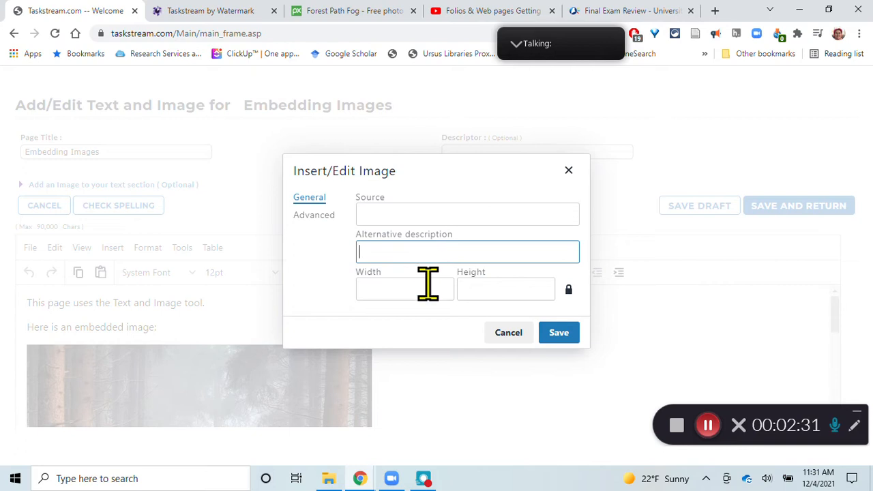
{"action": "left_click", "coordinate": [505, 289]}
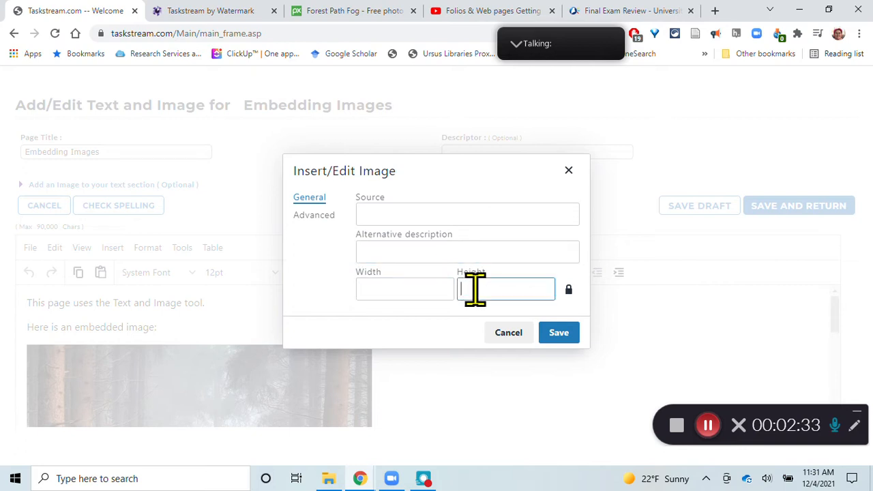
{"action": "mouse_move", "coordinate": [472, 294]}
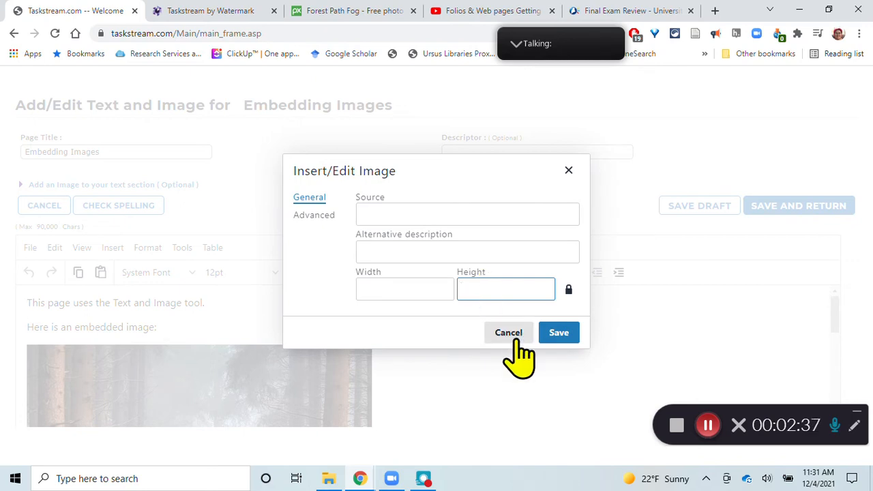
{"action": "left_click", "coordinate": [508, 333]}
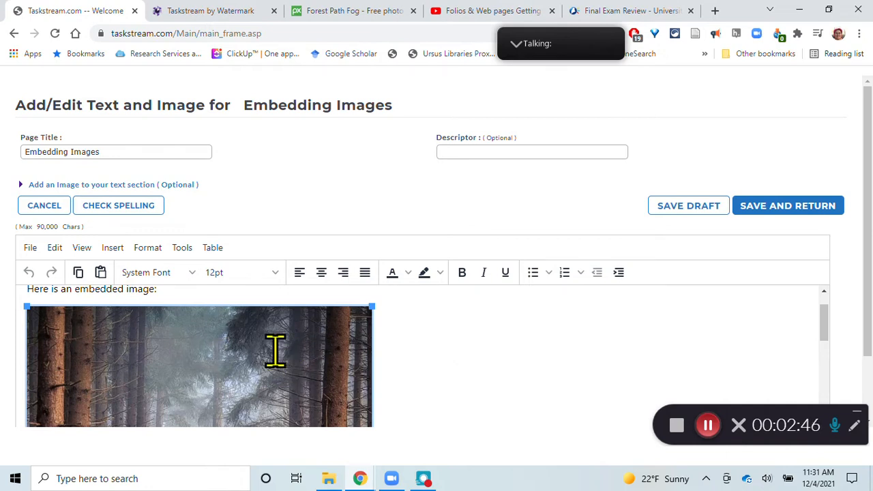
{"action": "mouse_move", "coordinate": [371, 307]}
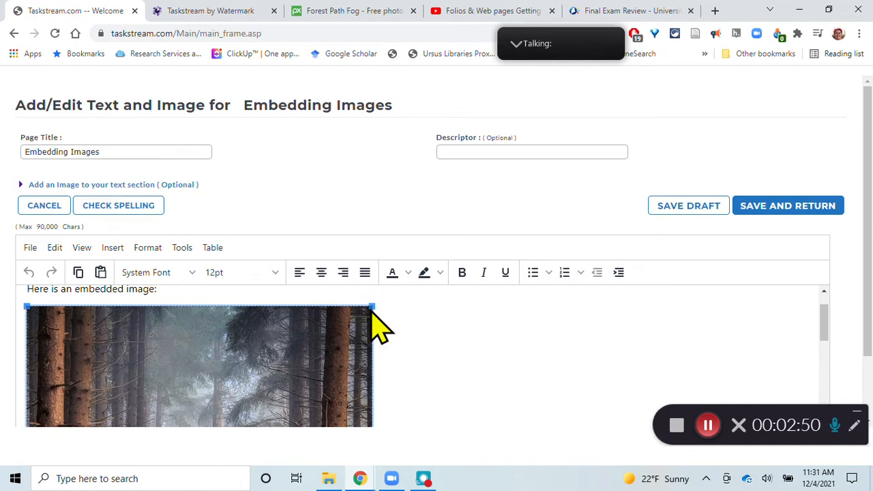
Drag the forest photo's corner handle to a narrower width and review the text below it
{"action": "left_click_drag", "start_coordinate": [372, 306], "coordinate": [226, 306]}
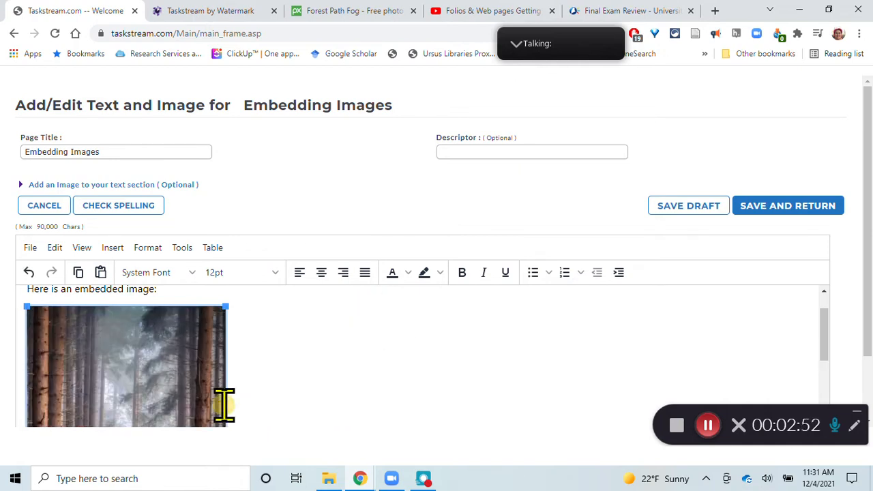
{"action": "scroll", "scroll_direction": "down", "scroll_amount": 3}
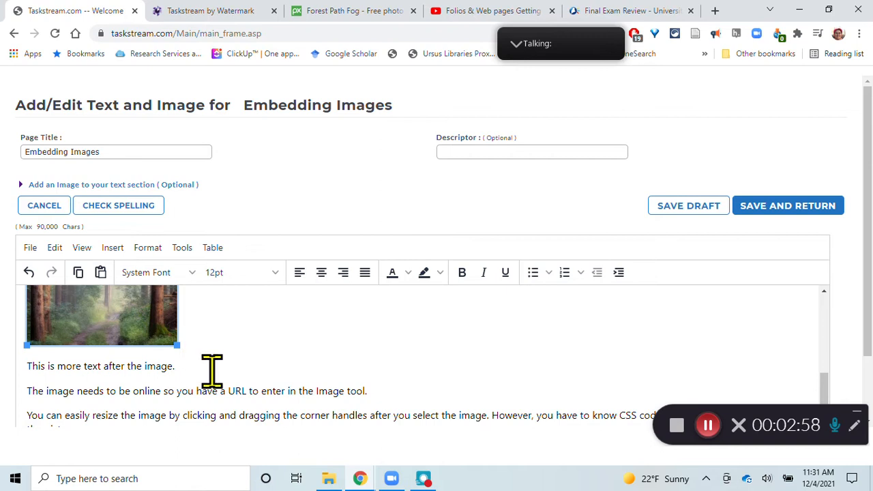
{"action": "scroll", "scroll_direction": "down", "scroll_amount": 3}
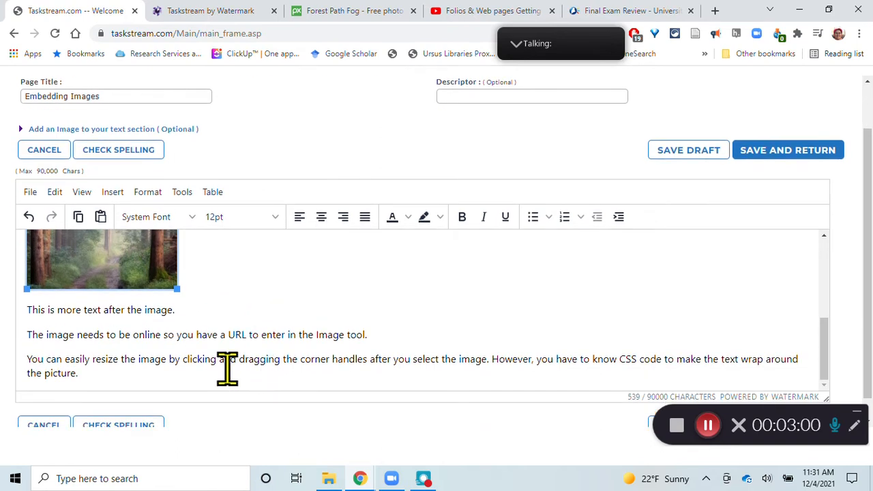
{"action": "scroll", "scroll_direction": "down", "scroll_amount": 3}
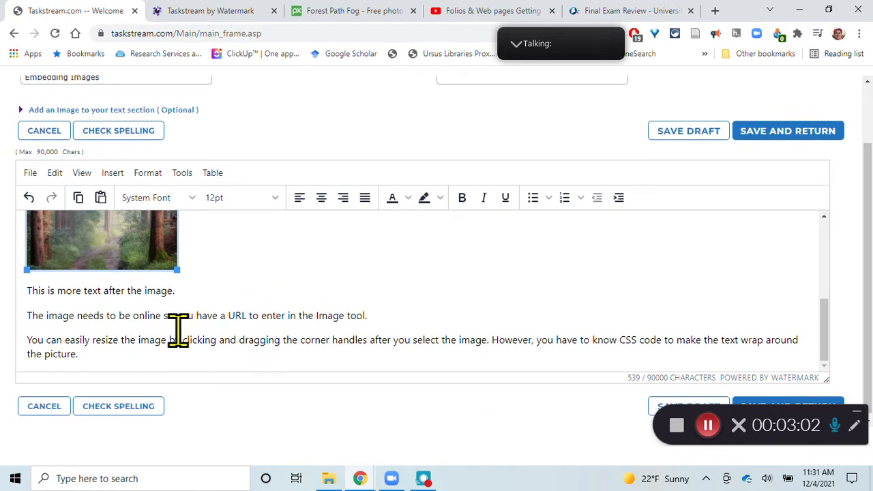
{"action": "mouse_move", "coordinate": [178, 349]}
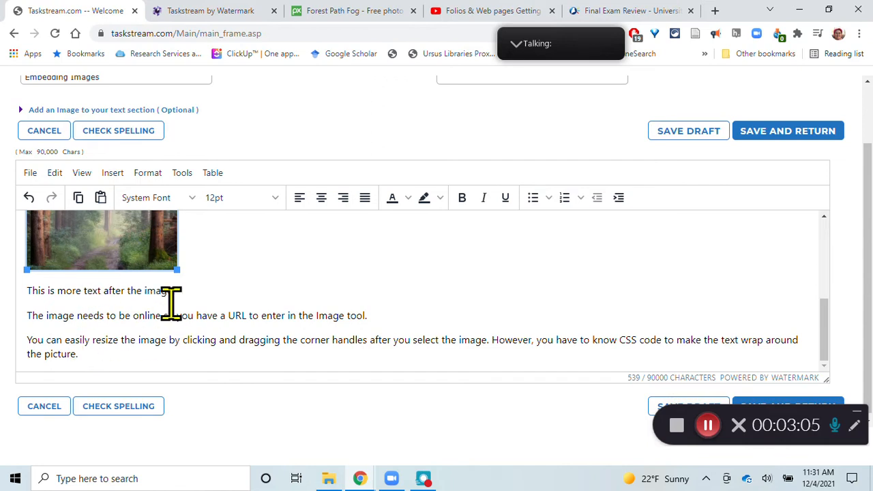
{"action": "scroll", "scroll_direction": "down", "scroll_amount": 3}
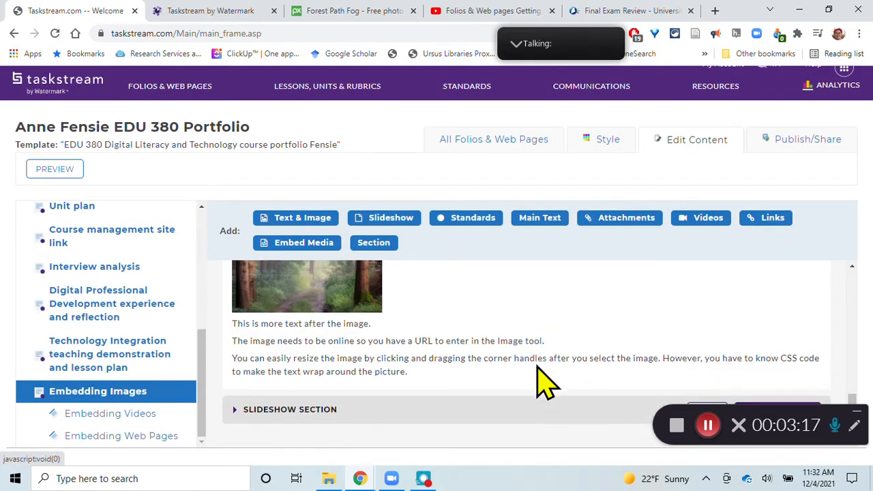
{"action": "scroll", "scroll_direction": "down", "scroll_amount": 3}
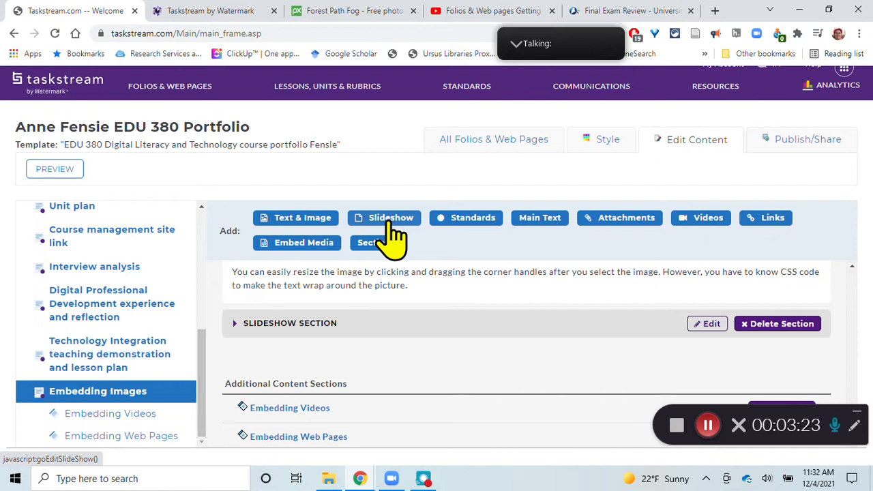
{"action": "mouse_move", "coordinate": [207, 69]}
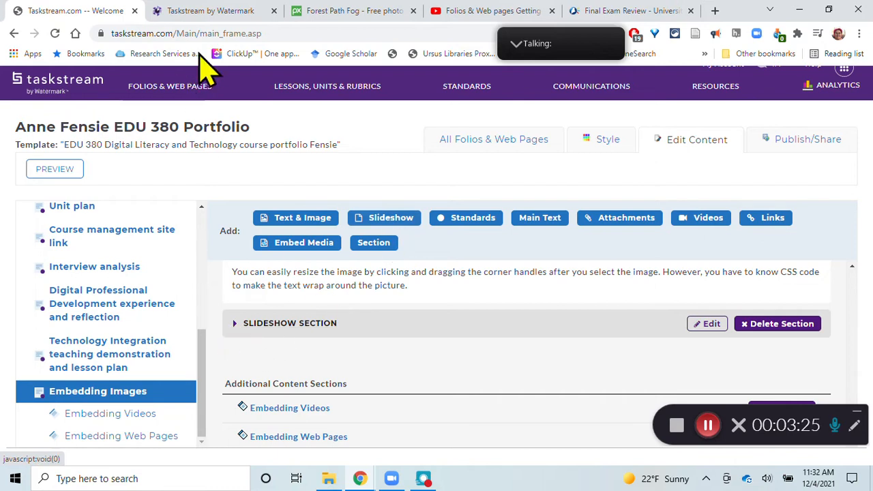
Preview the page, show the slideshow full screen and advance through to its third picture
{"action": "left_click", "coordinate": [55, 170]}
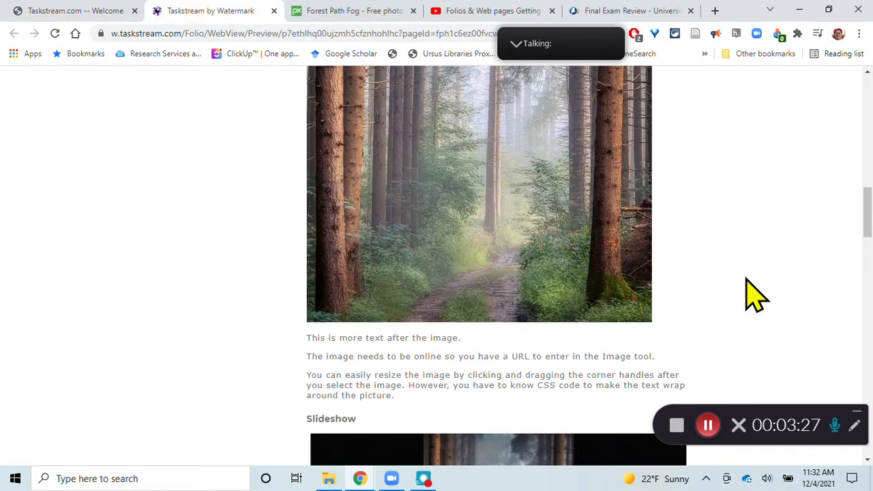
{"action": "scroll", "scroll_direction": "down", "scroll_amount": 3}
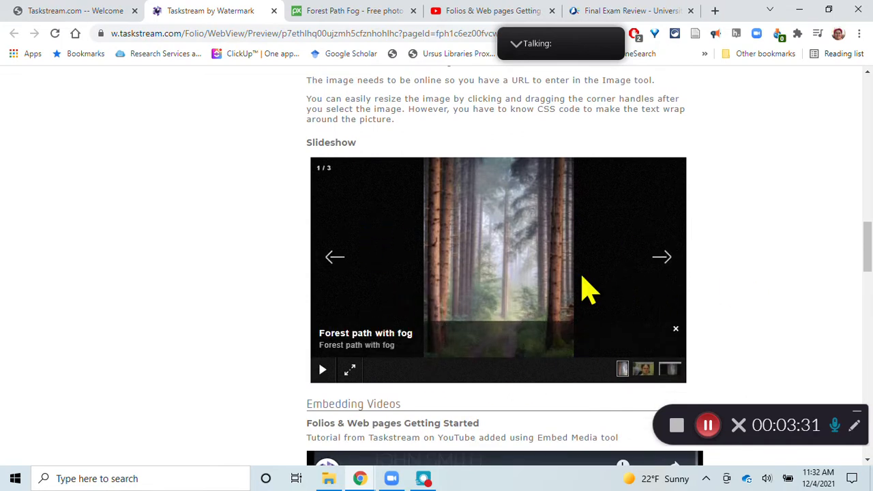
{"action": "mouse_move", "coordinate": [357, 375]}
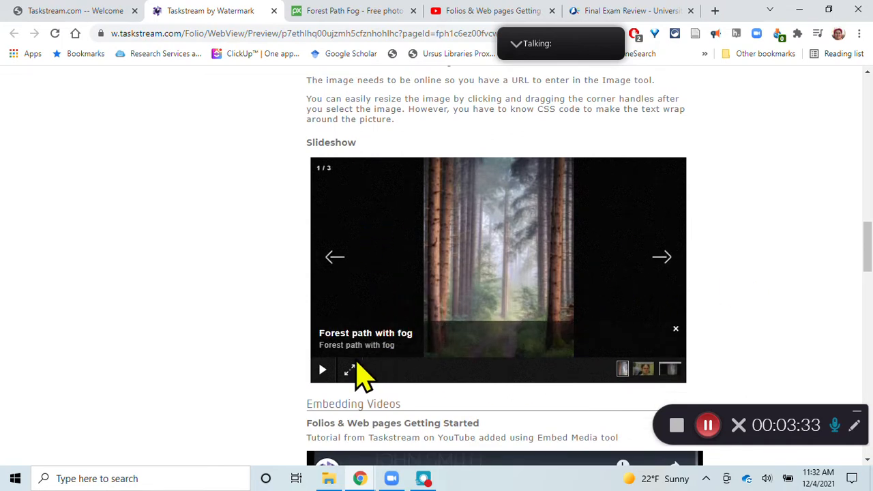
{"action": "left_click", "coordinate": [349, 369]}
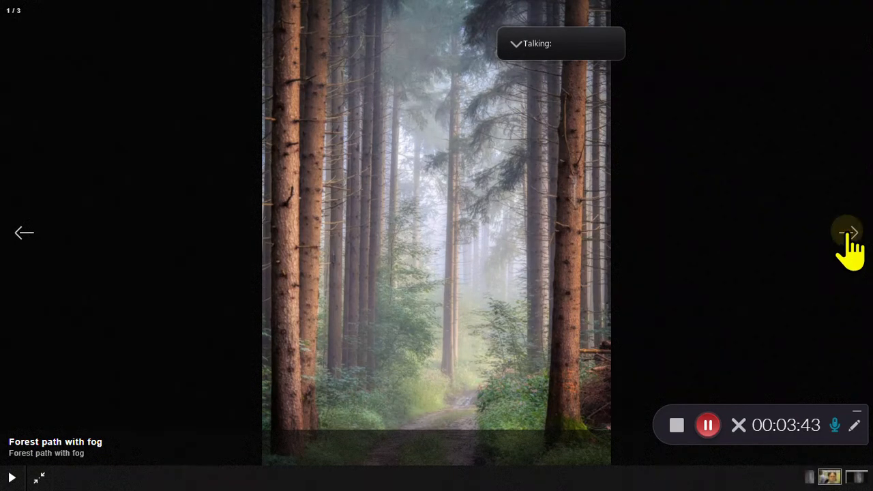
{"action": "left_click", "coordinate": [851, 232]}
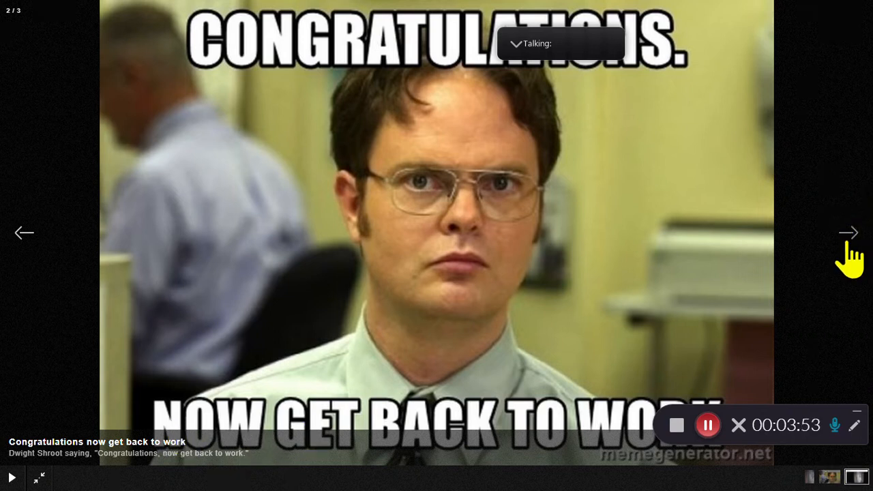
{"action": "left_click", "coordinate": [849, 232]}
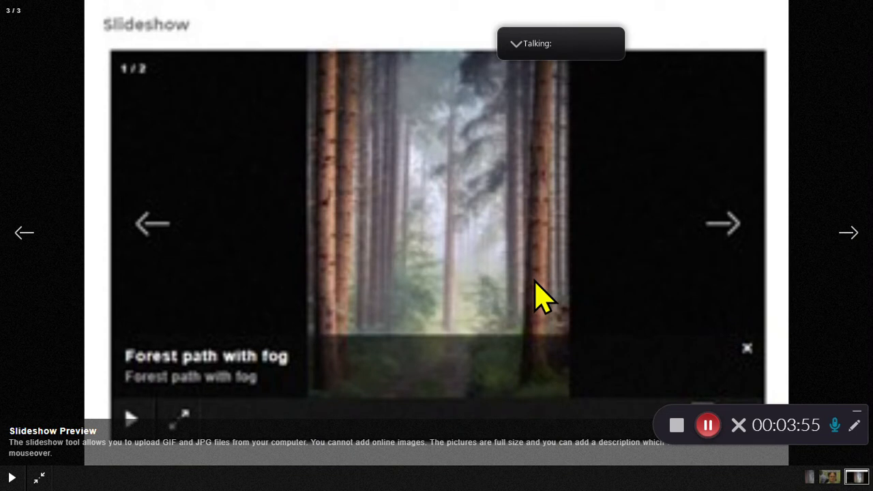
{"action": "mouse_move", "coordinate": [410, 352]}
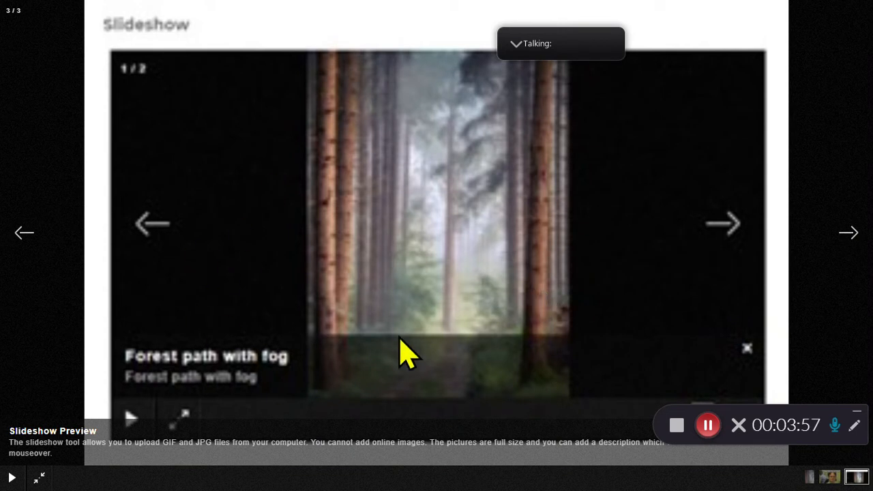
{"action": "mouse_move", "coordinate": [259, 289]}
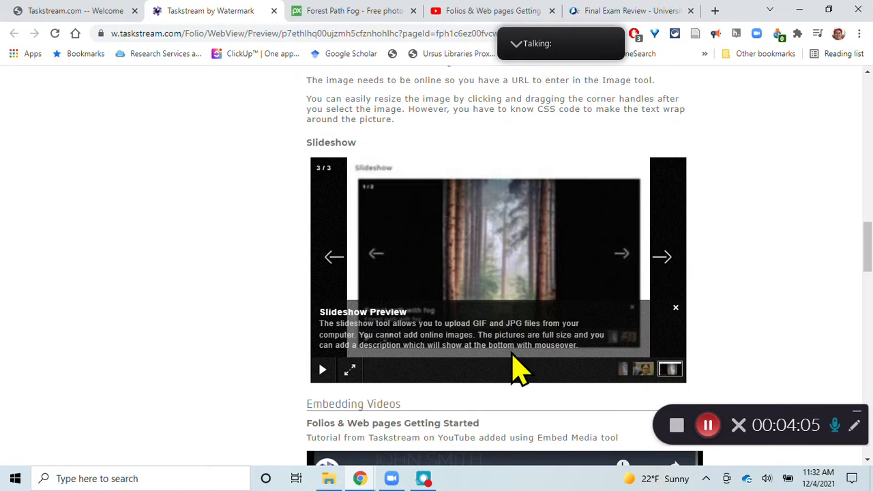
{"action": "mouse_move", "coordinate": [669, 372]}
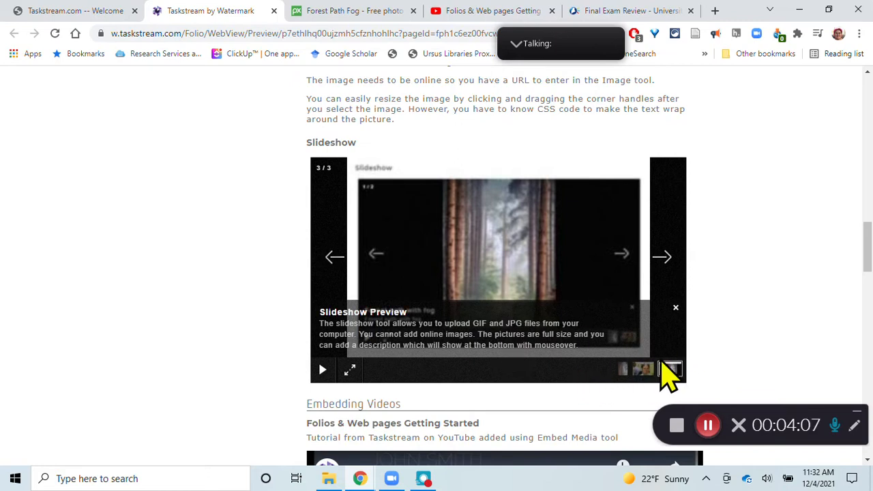
{"action": "mouse_move", "coordinate": [803, 276]}
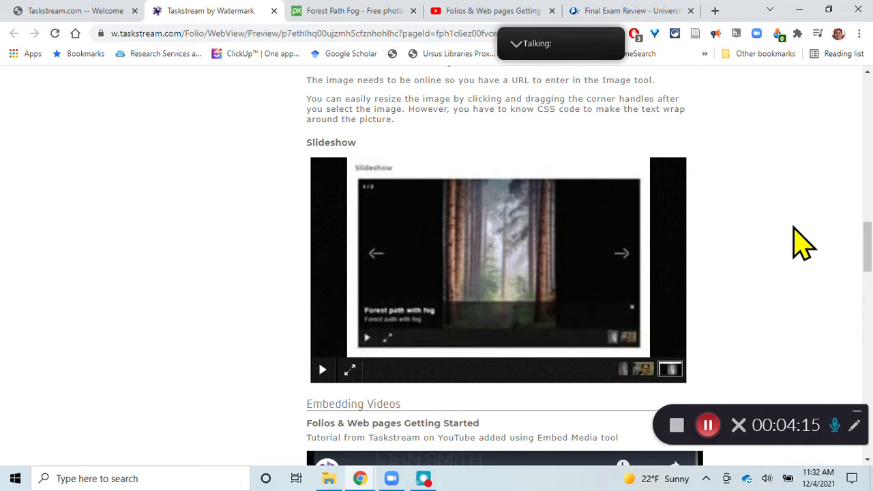
Scroll down the preview past the embedded video section
{"action": "scroll", "scroll_direction": "down", "scroll_amount": 3}
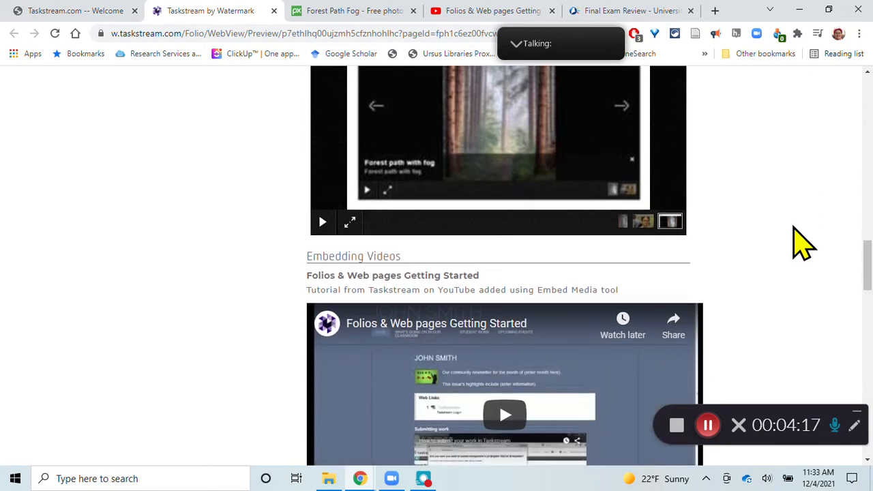
{"action": "scroll", "scroll_direction": "down", "scroll_amount": 3}
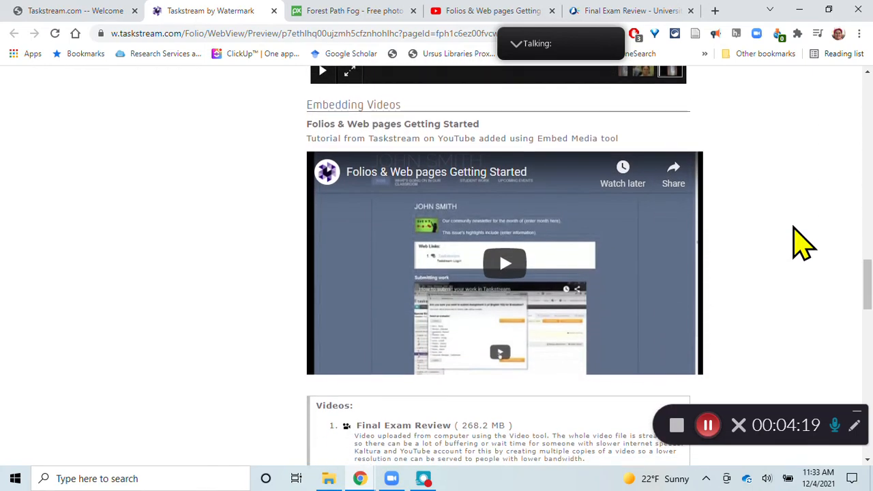
{"action": "scroll", "scroll_direction": "down", "scroll_amount": 3}
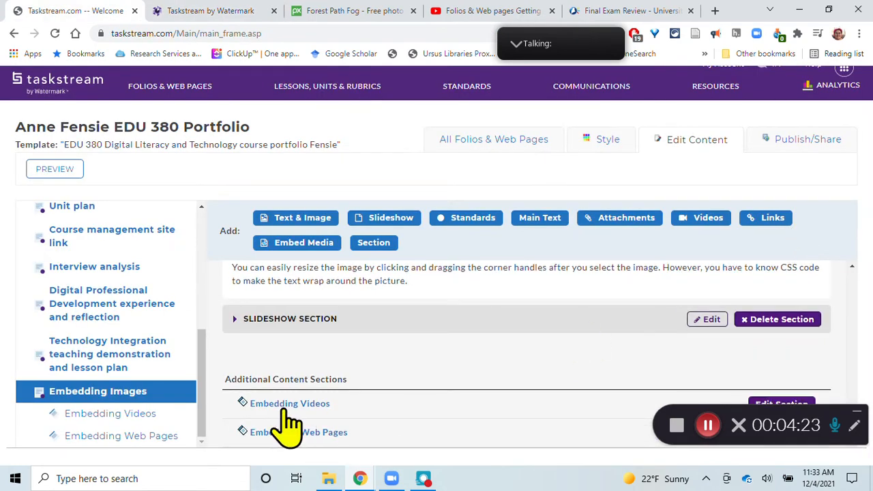
Select the Embedding Videos page, then switch to the tutorial video on YouTube
{"action": "left_click", "coordinate": [289, 404]}
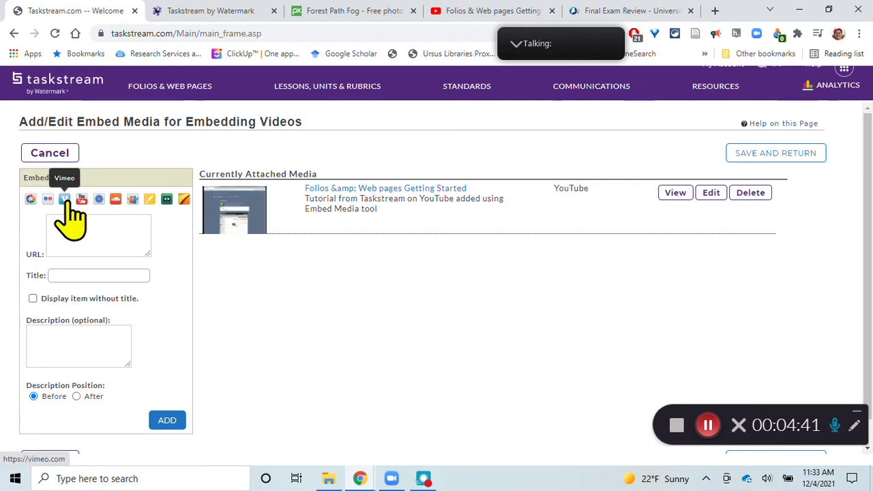
{"action": "mouse_move", "coordinate": [98, 199]}
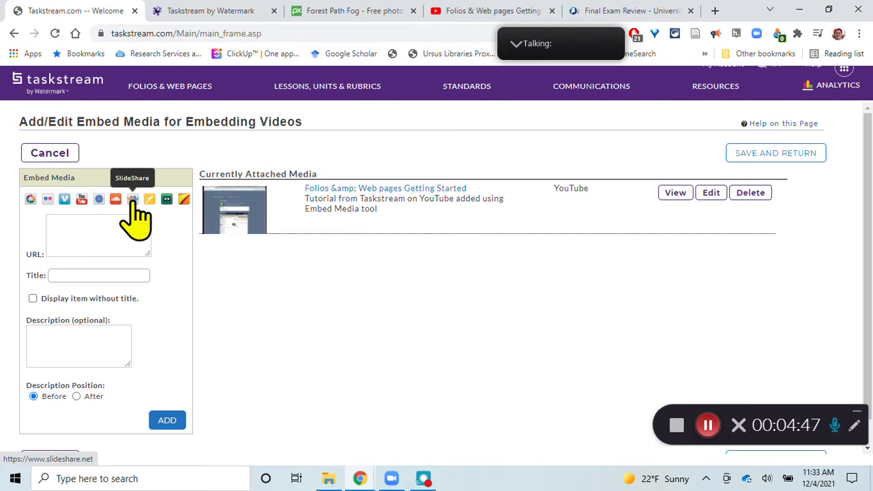
{"action": "mouse_move", "coordinate": [150, 199]}
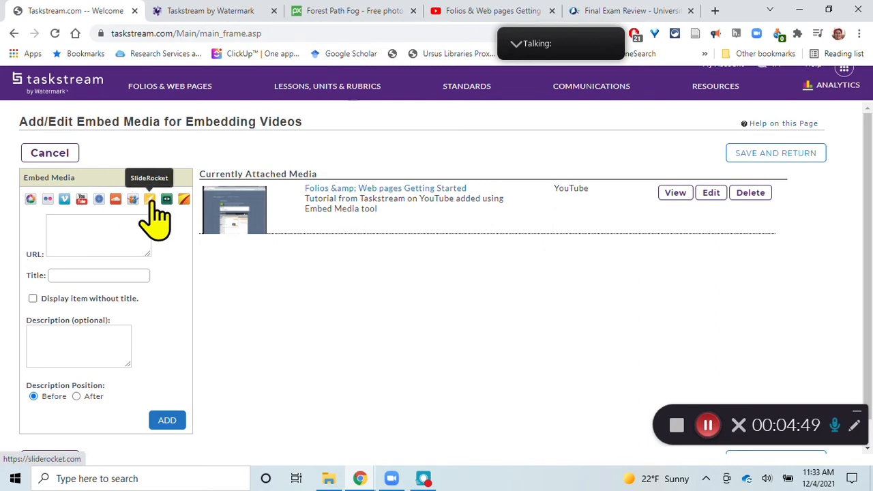
{"action": "mouse_move", "coordinate": [184, 199]}
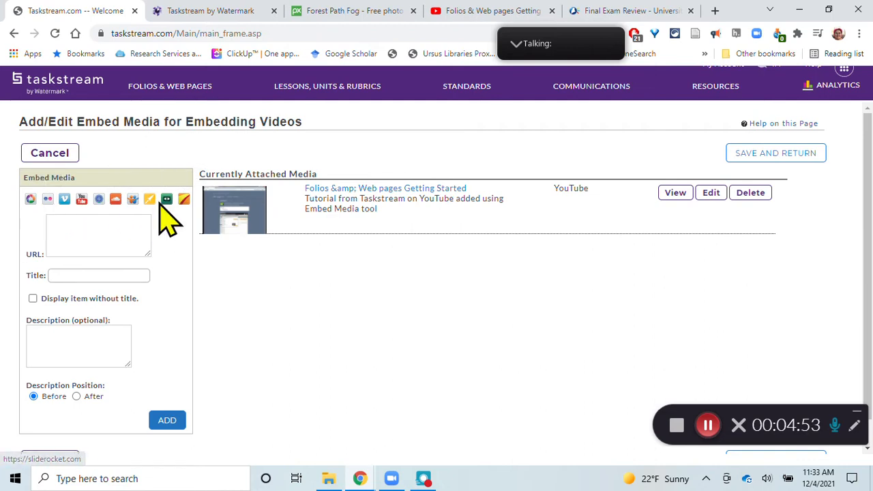
{"action": "mouse_move", "coordinate": [167, 243]}
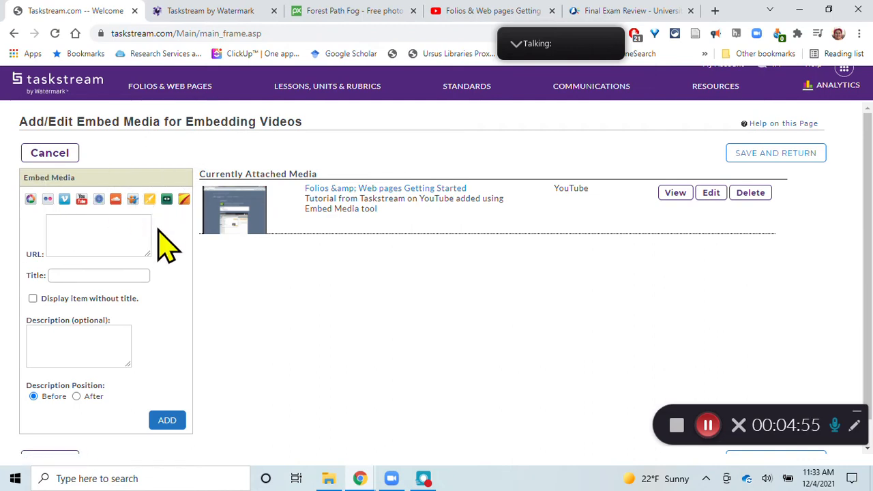
{"action": "left_click", "coordinate": [98, 235]}
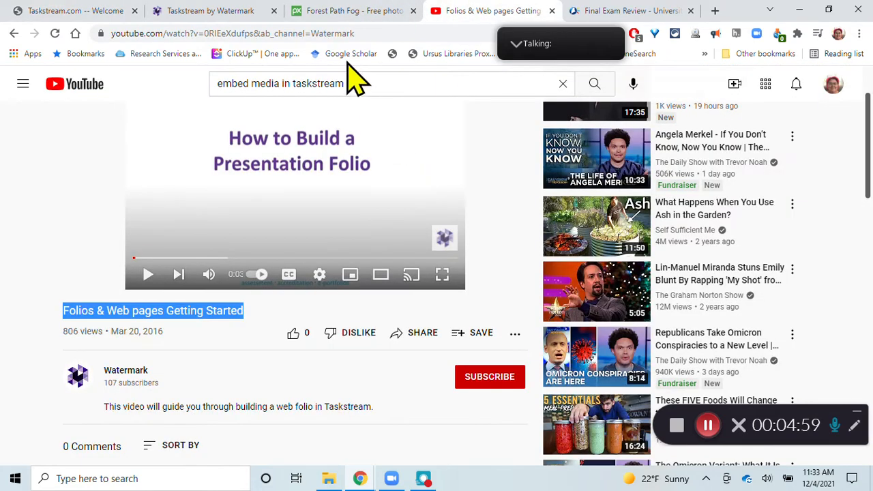
Copy the YouTube address into the Embed Media URL field and attempt Save and Return without a title
{"action": "left_click", "coordinate": [232, 33]}
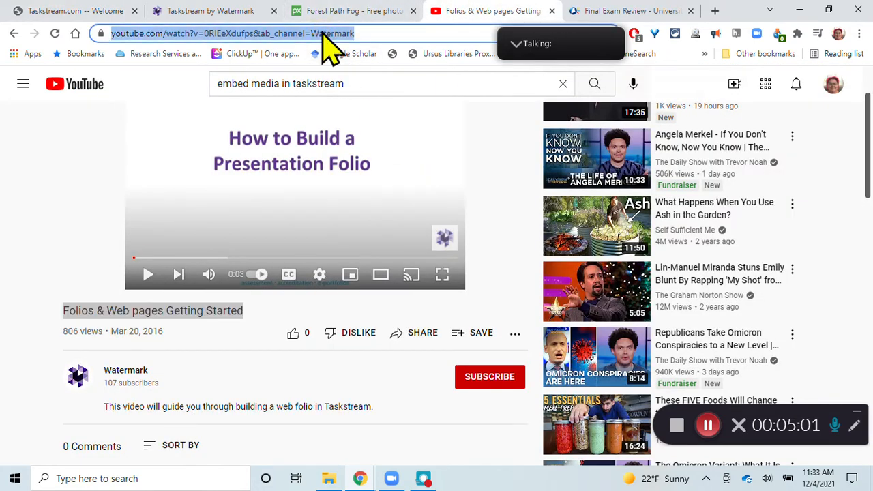
{"action": "mouse_move", "coordinate": [52, 11]}
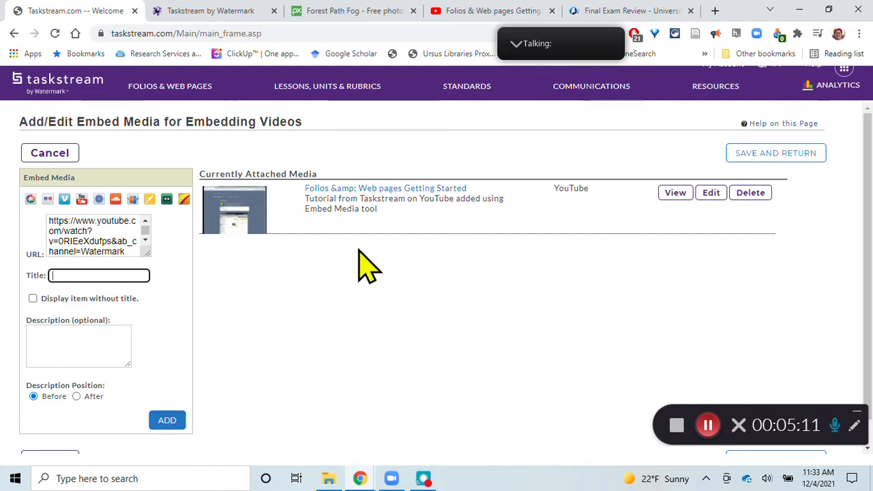
{"action": "mouse_move", "coordinate": [762, 257]}
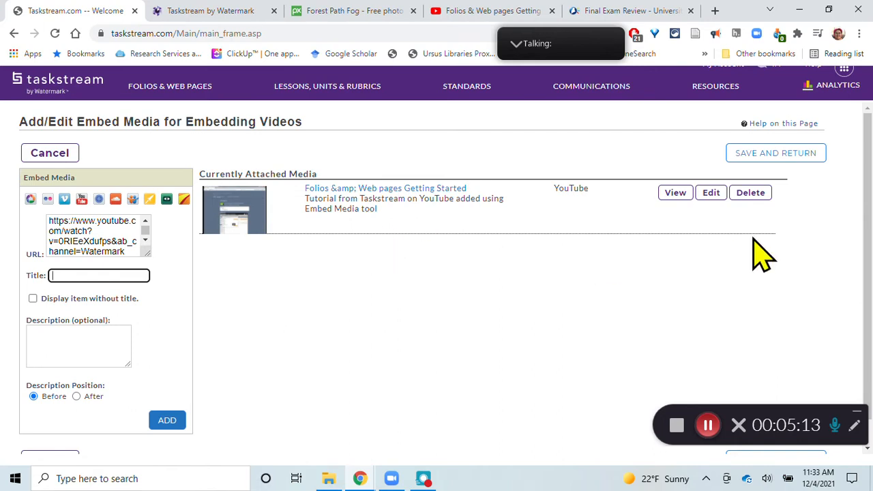
{"action": "left_click", "coordinate": [775, 152]}
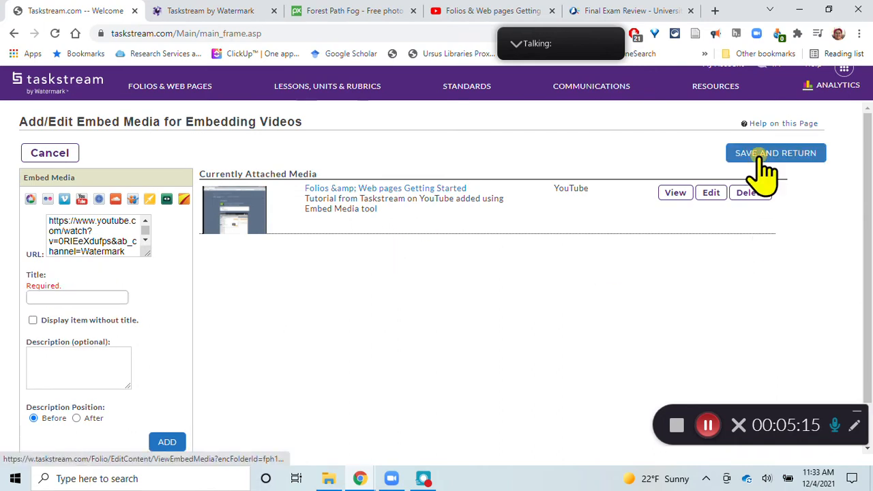
{"action": "mouse_move", "coordinate": [525, 285]}
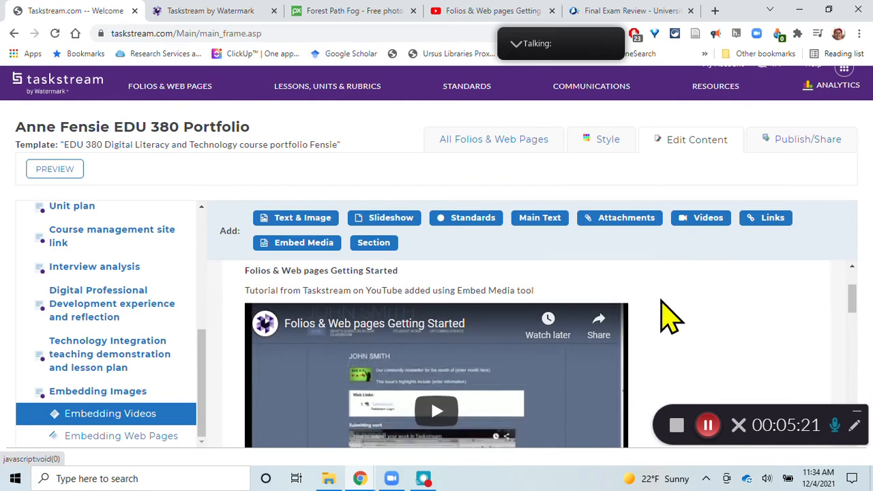
Scroll through the embedded YouTube tutorial and the Video Section on Embedding Videos
{"action": "scroll", "scroll_direction": "down", "scroll_amount": 3}
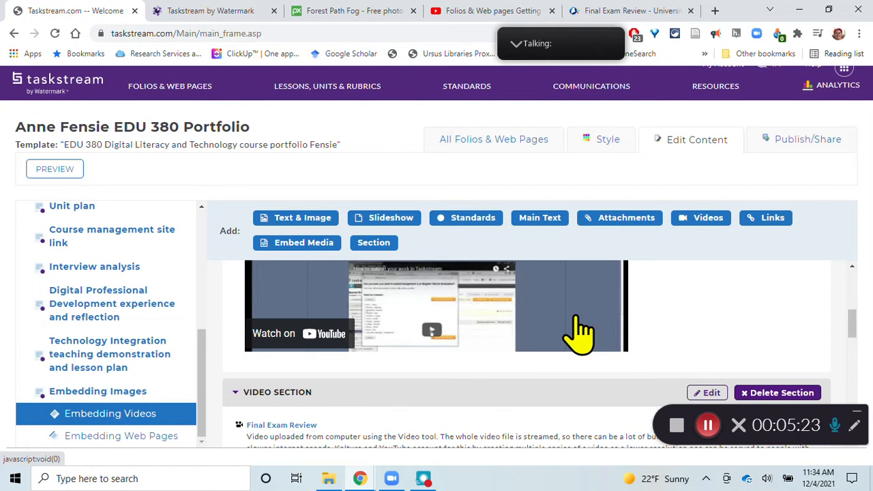
{"action": "mouse_move", "coordinate": [685, 334]}
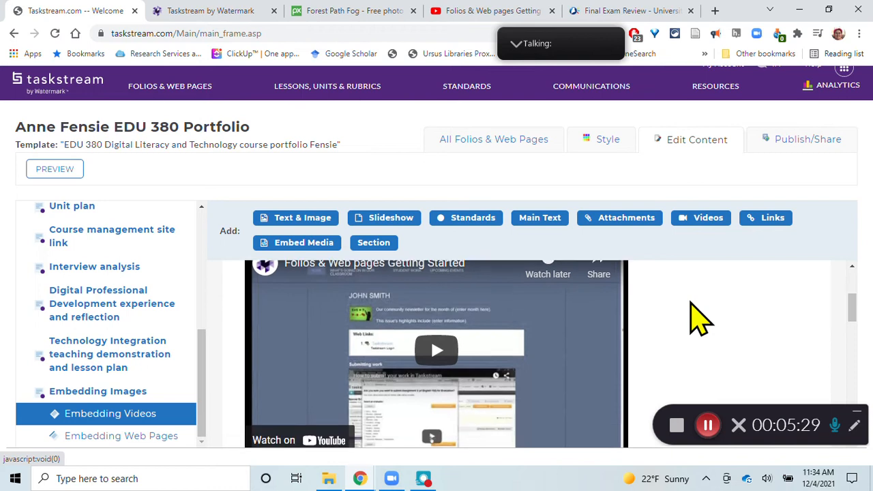
{"action": "scroll", "scroll_direction": "down", "scroll_amount": 3}
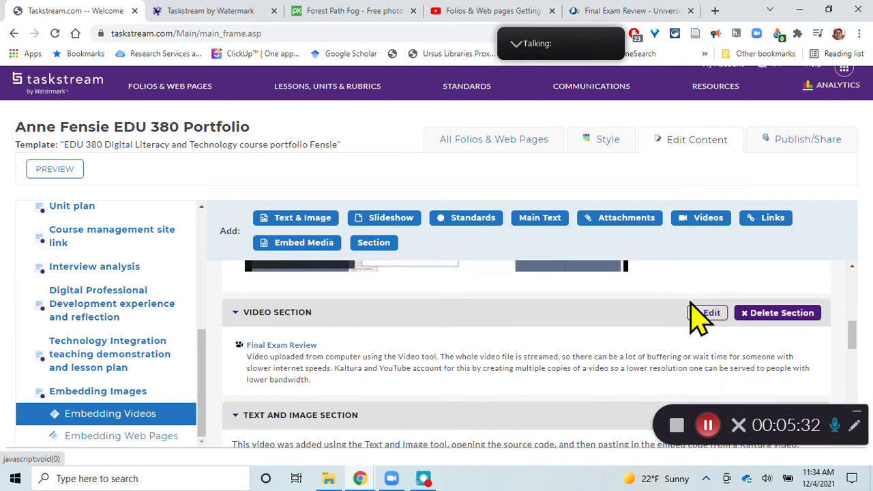
{"action": "mouse_move", "coordinate": [300, 361]}
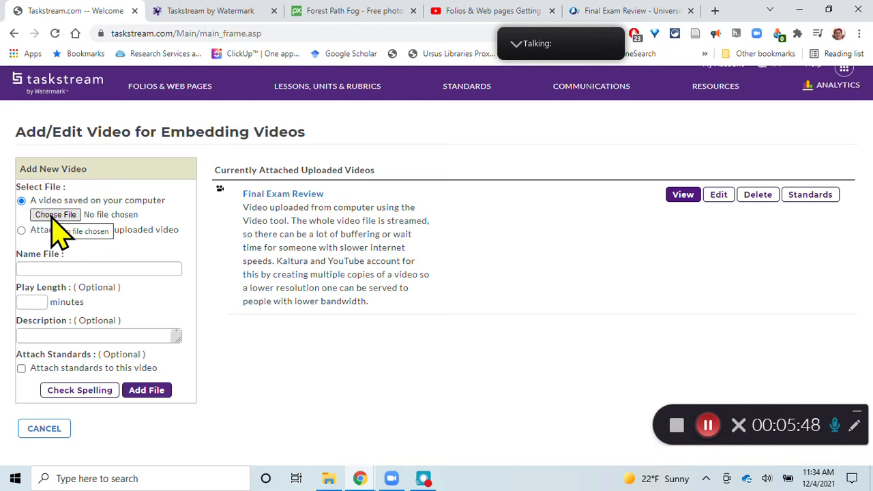
{"action": "mouse_move", "coordinate": [68, 235]}
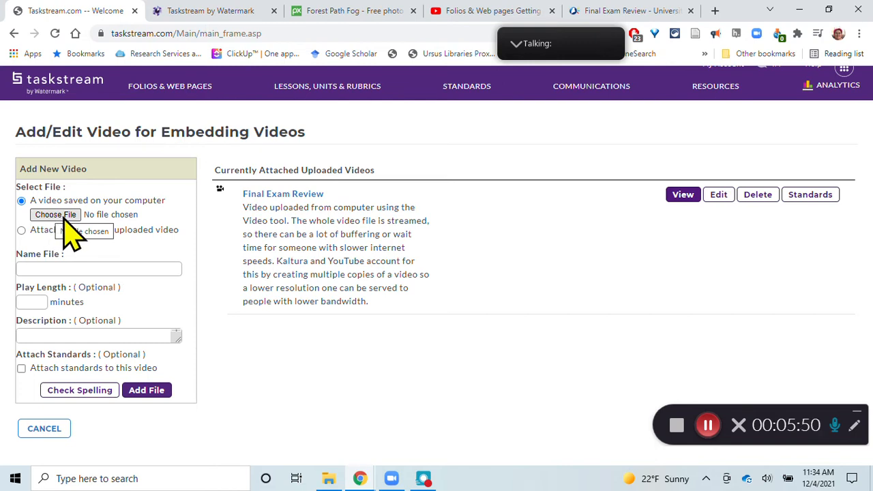
{"action": "mouse_move", "coordinate": [106, 273]}
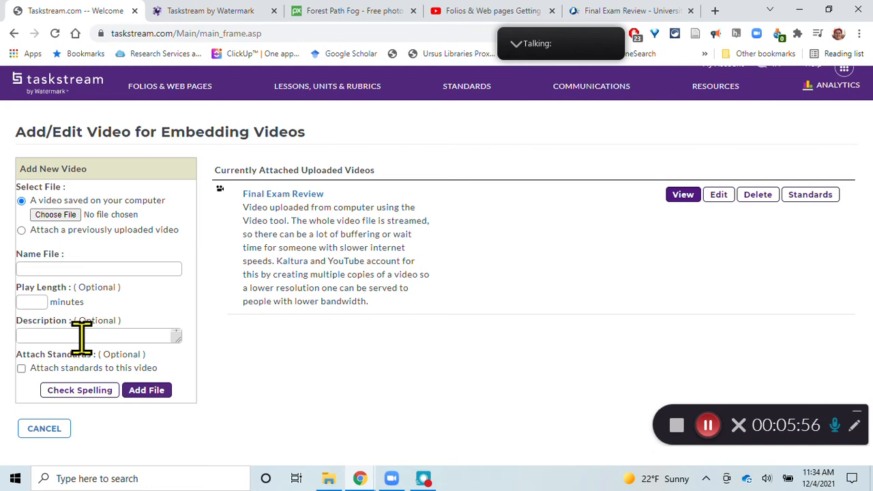
{"action": "mouse_move", "coordinate": [146, 391]}
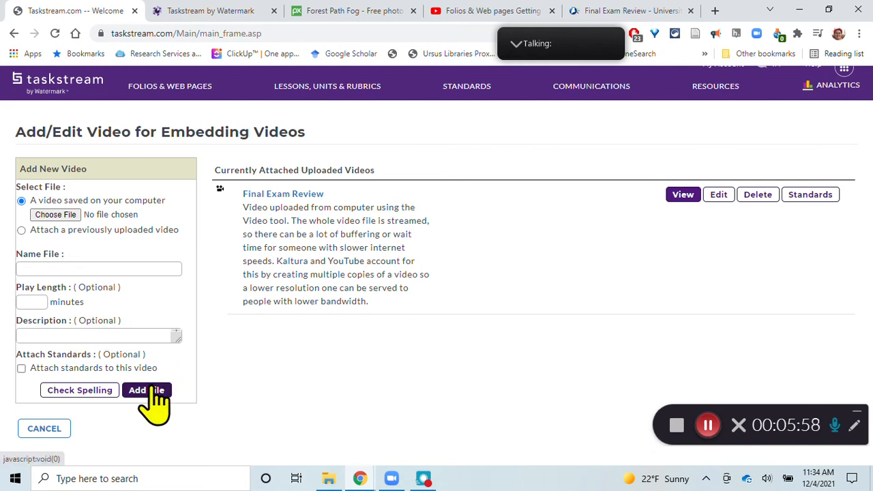
{"action": "mouse_move", "coordinate": [321, 167]}
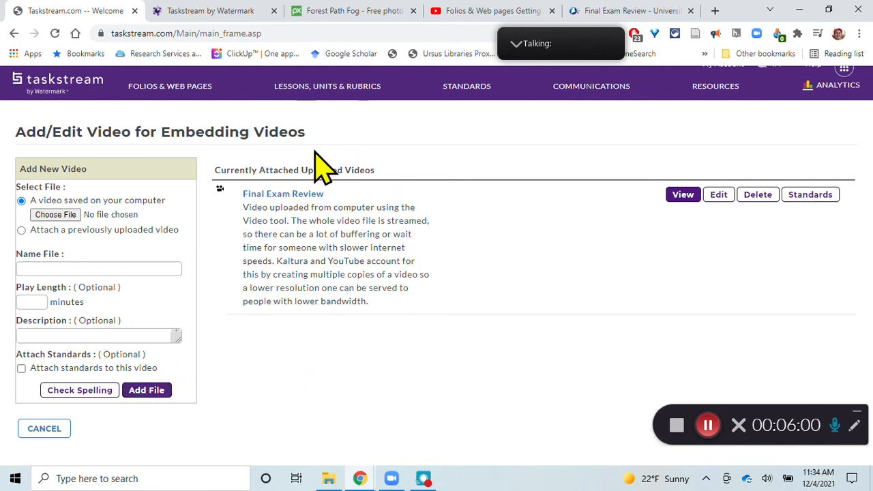
{"action": "mouse_move", "coordinate": [183, 232]}
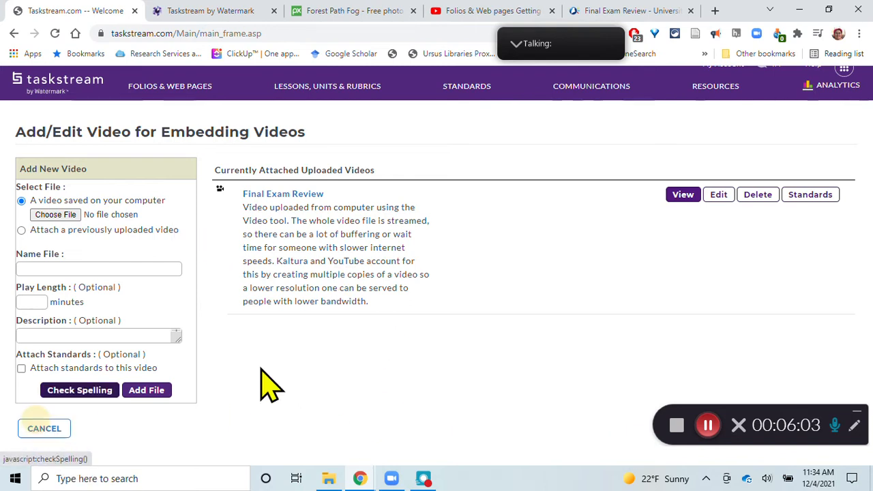
{"action": "mouse_move", "coordinate": [721, 348]}
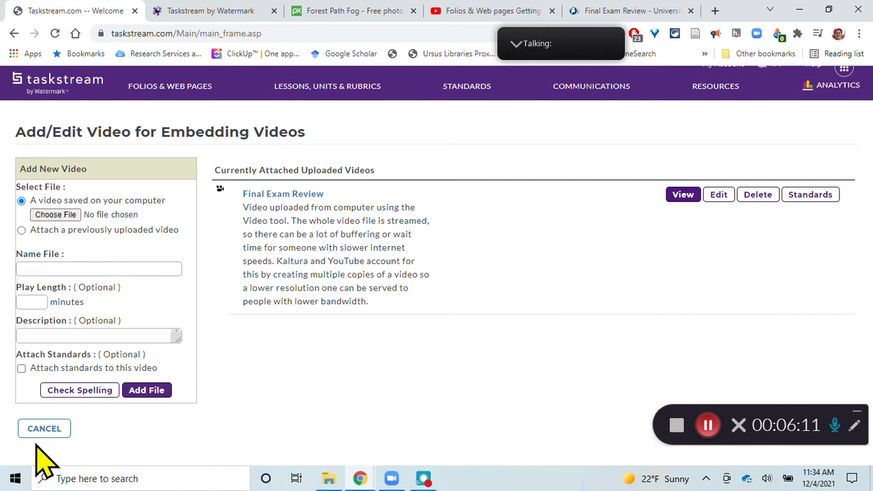
{"action": "left_click", "coordinate": [44, 429]}
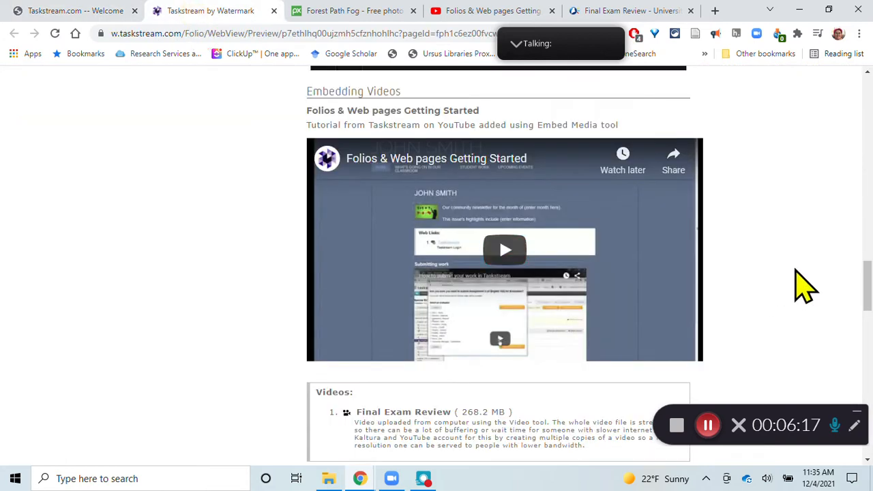
{"action": "scroll", "scroll_direction": "down", "scroll_amount": 3}
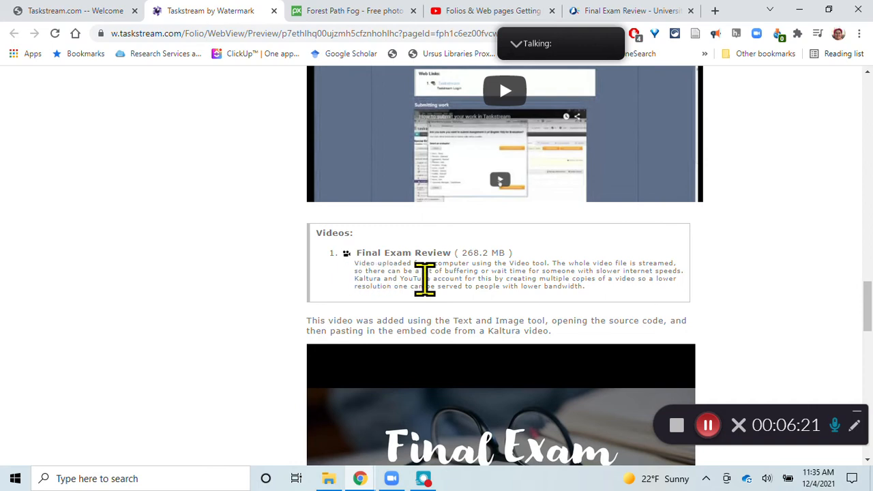
{"action": "mouse_move", "coordinate": [352, 283]}
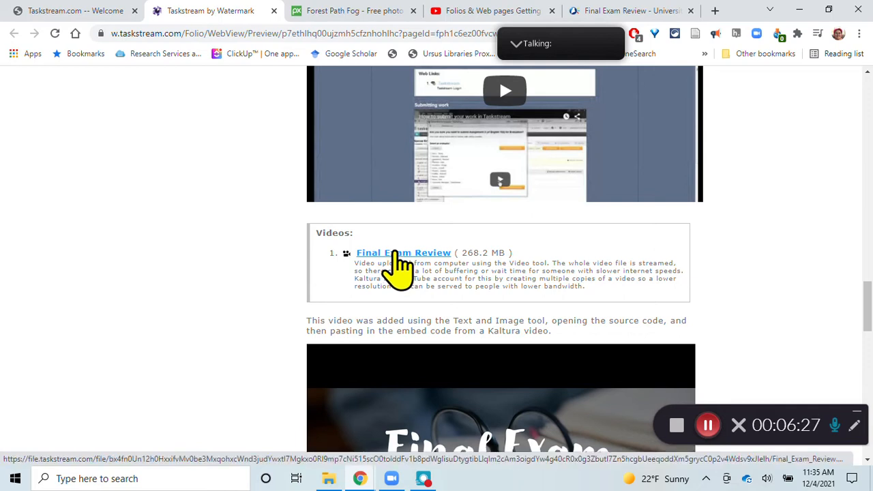
{"action": "mouse_move", "coordinate": [434, 311]}
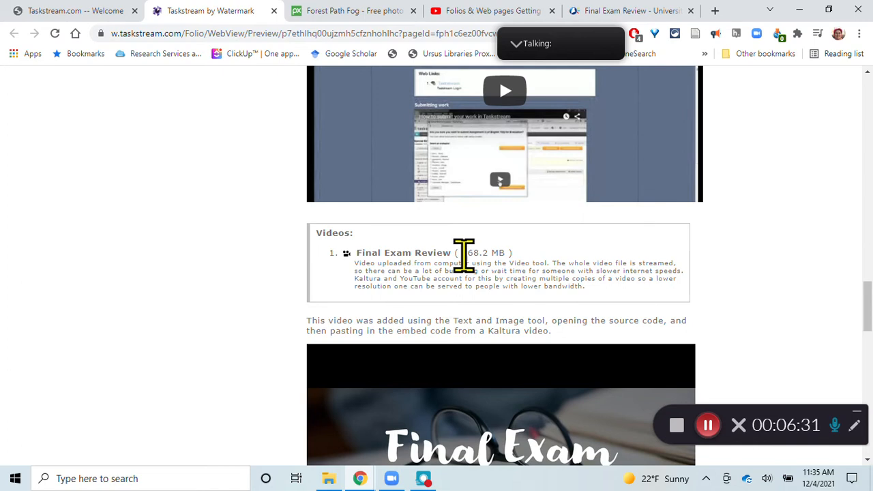
{"action": "mouse_move", "coordinate": [519, 280]}
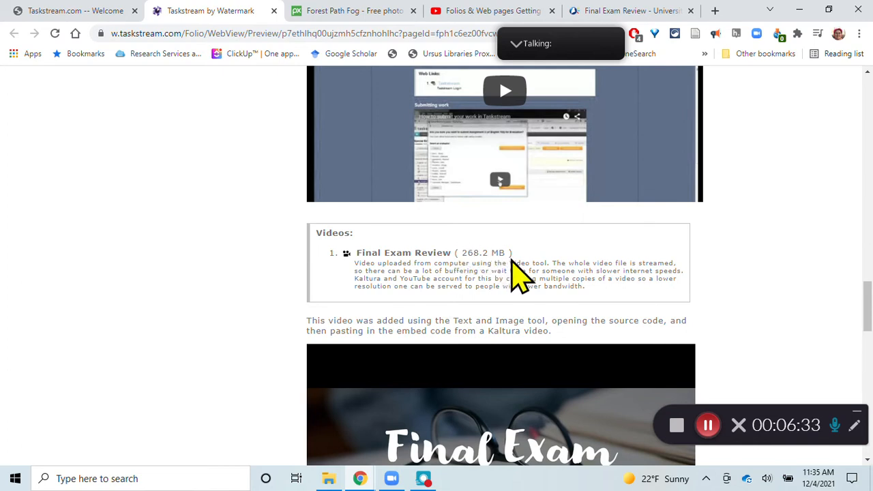
{"action": "mouse_move", "coordinate": [420, 218]}
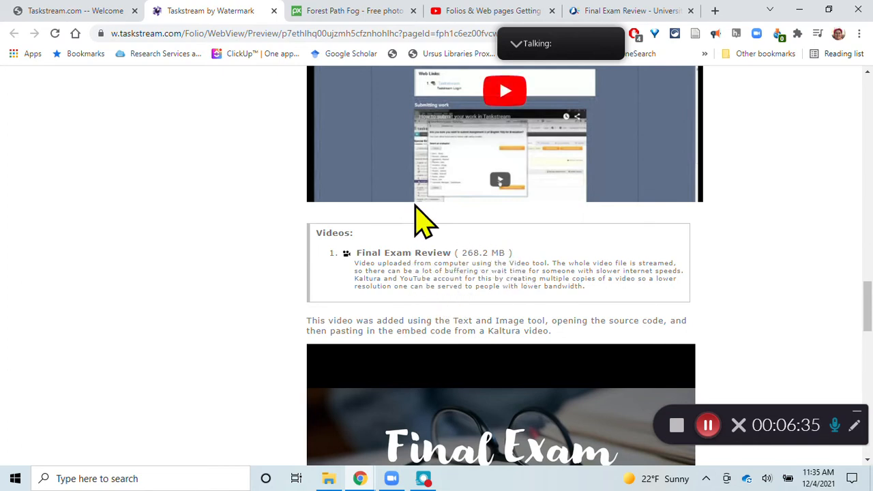
{"action": "scroll", "scroll_direction": "down", "scroll_amount": 3}
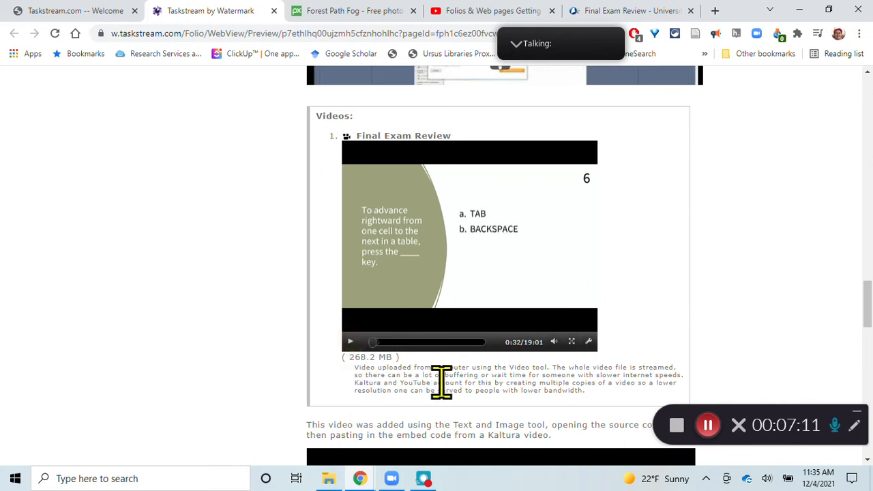
{"action": "mouse_move", "coordinate": [467, 420]}
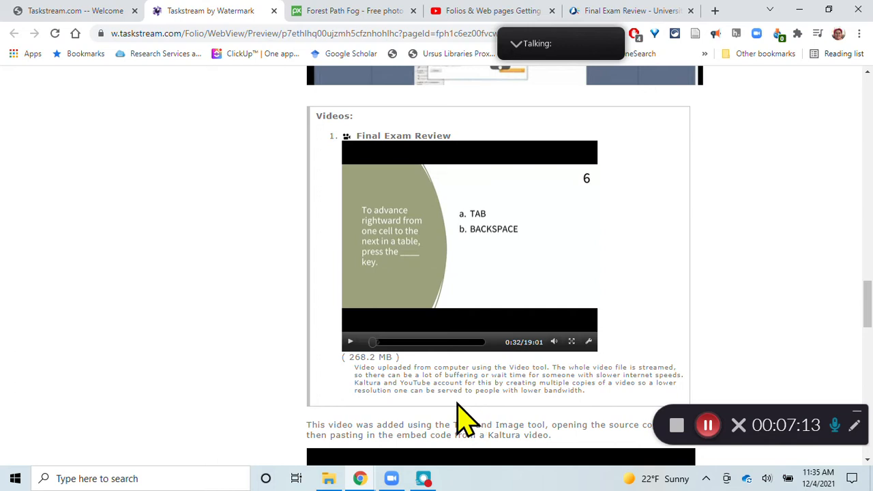
{"action": "mouse_move", "coordinate": [440, 385]}
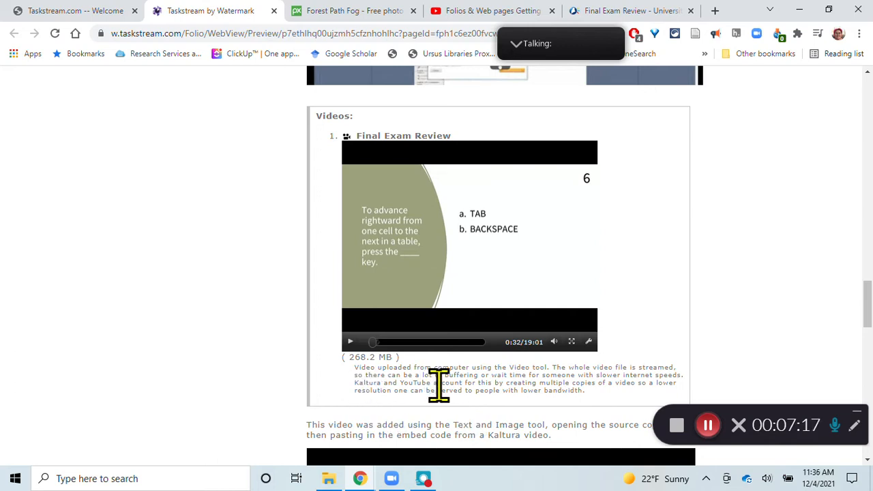
{"action": "mouse_move", "coordinate": [478, 282]}
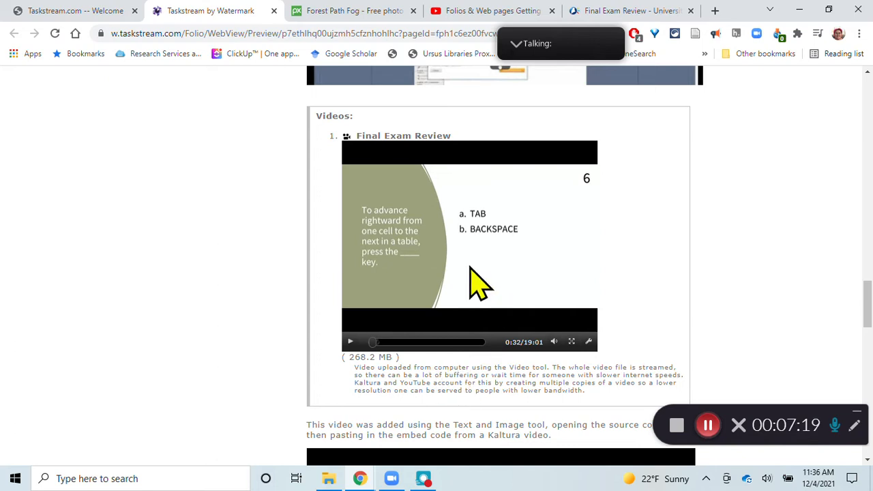
{"action": "mouse_move", "coordinate": [372, 371]}
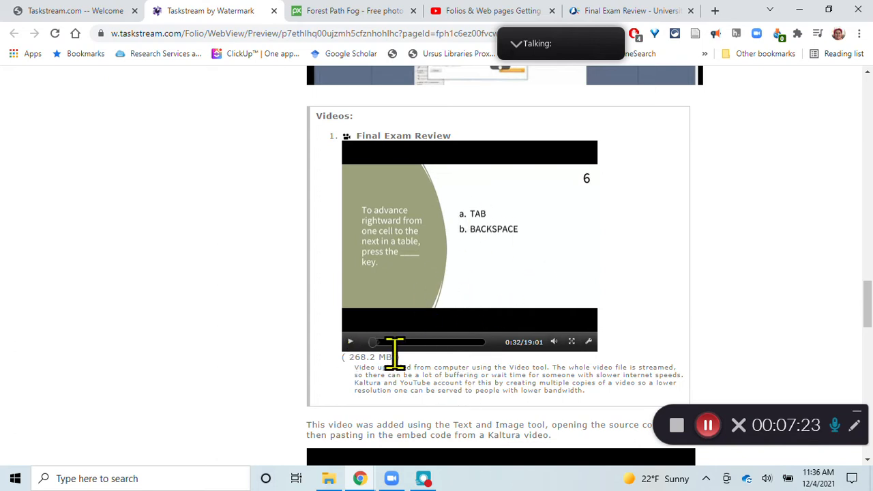
{"action": "mouse_move", "coordinate": [416, 409]}
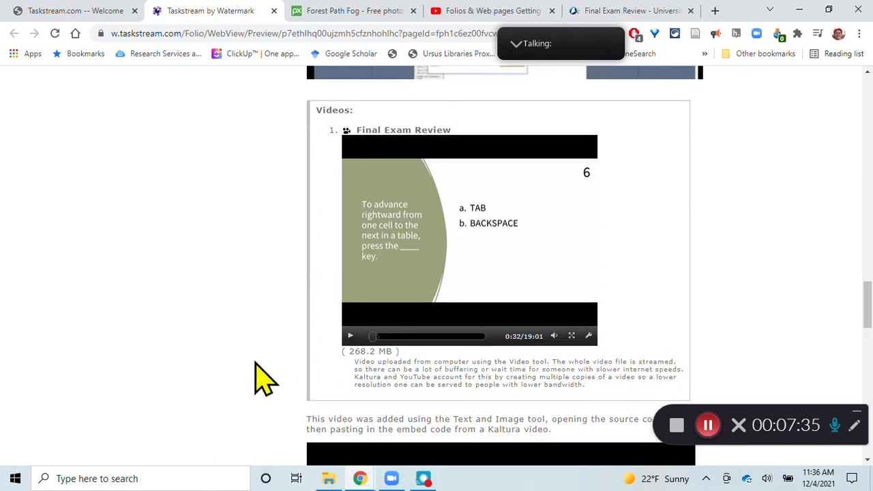
Scroll the page preview down past the Final Exam Review video player
{"action": "scroll", "scroll_direction": "down", "scroll_amount": 3}
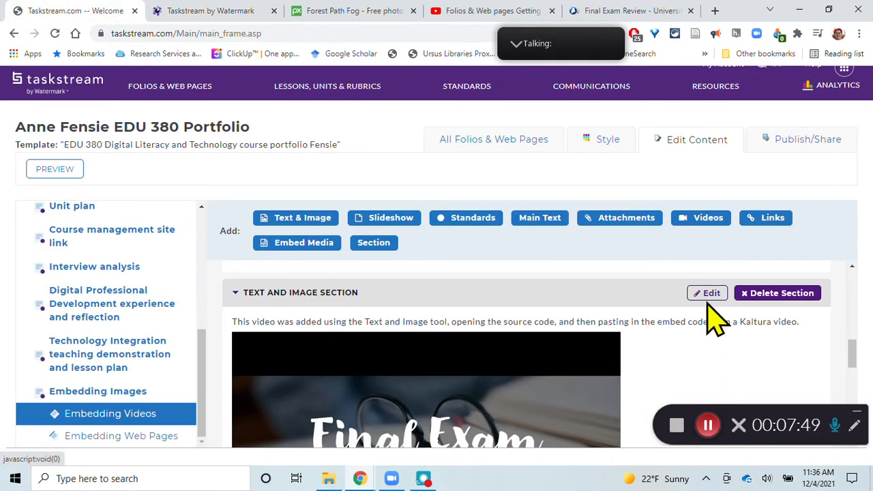
View the video section's HTML source with its Kaltura iframe and select the introductory sentence
{"action": "left_click", "coordinate": [707, 292]}
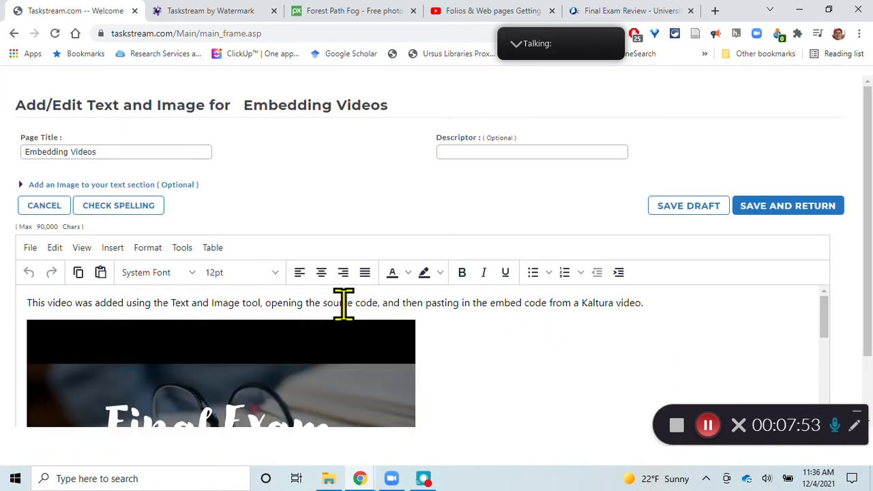
{"action": "left_click", "coordinate": [148, 247]}
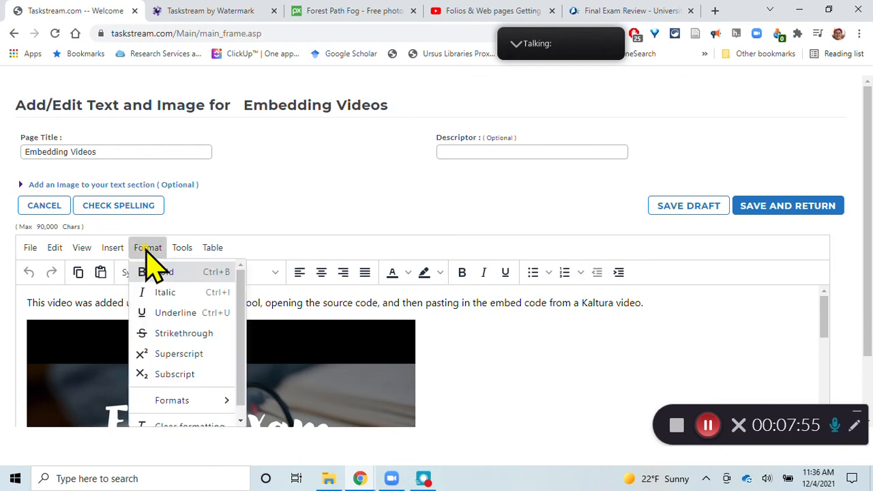
{"action": "left_click", "coordinate": [182, 247]}
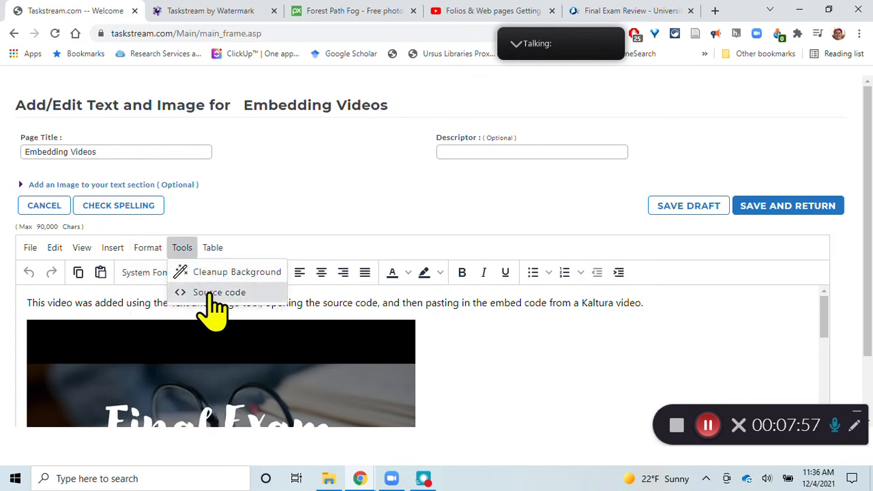
{"action": "left_click", "coordinate": [220, 292]}
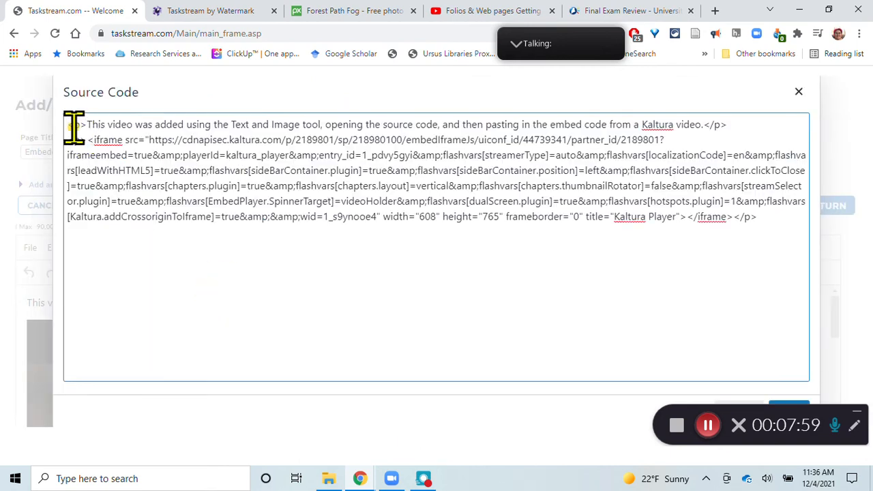
{"action": "left_click_drag", "start_coordinate": [88, 125], "coordinate": [720, 124]}
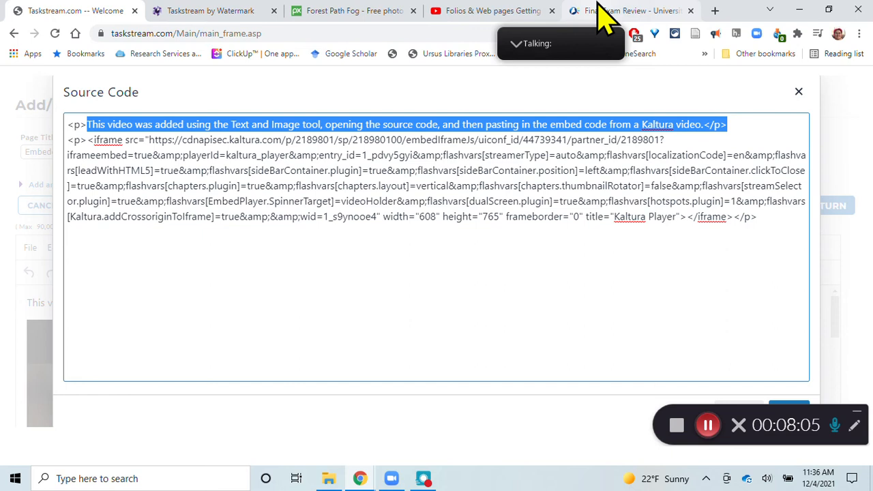
Switch to the Final Exam Review video's Kaltura browser tab
{"action": "left_click", "coordinate": [630, 11]}
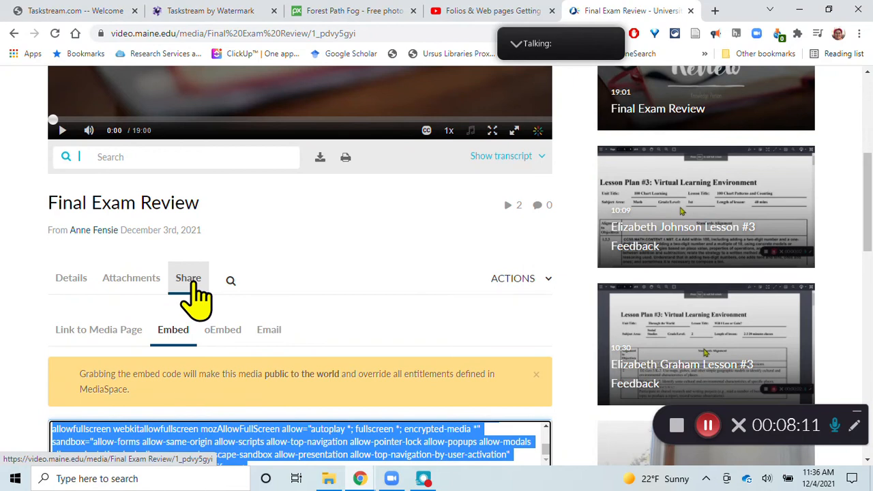
Open the Final Exam Review video's Publish settings from Actions to set it Unlisted
{"action": "scroll", "scroll_direction": "down", "scroll_amount": 3}
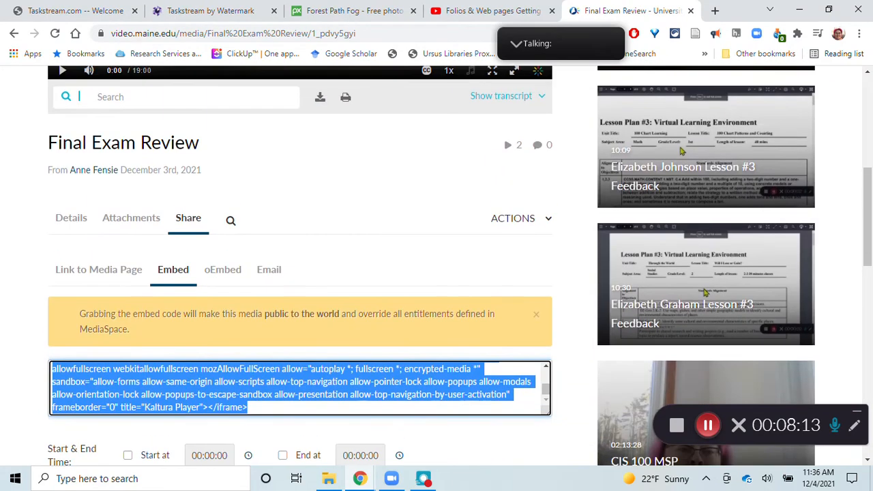
{"action": "left_click", "coordinate": [513, 218]}
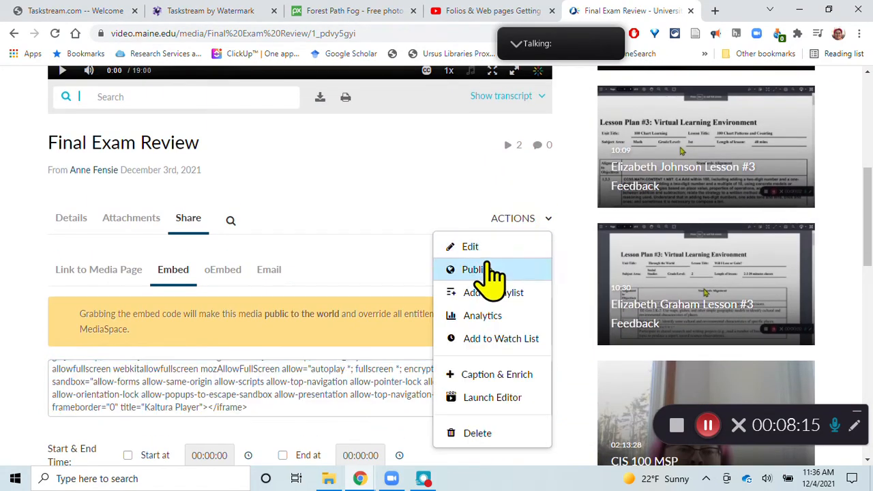
{"action": "left_click", "coordinate": [475, 270]}
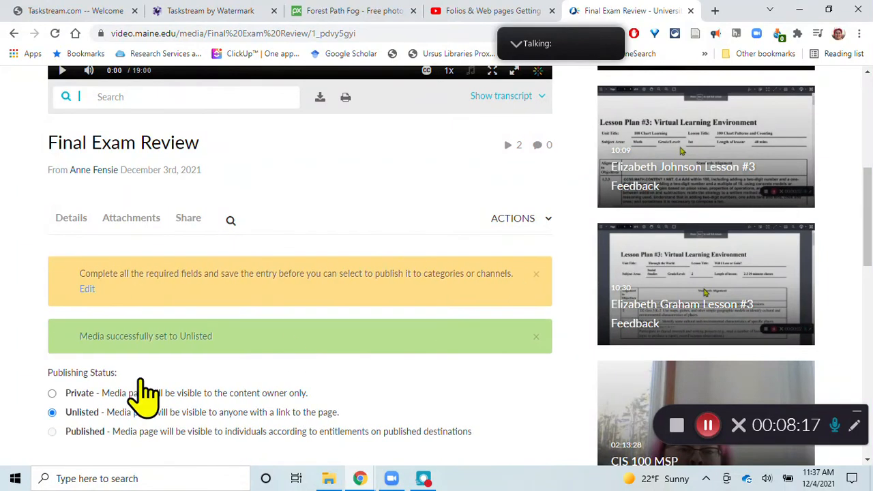
{"action": "scroll", "scroll_direction": "down", "scroll_amount": 3}
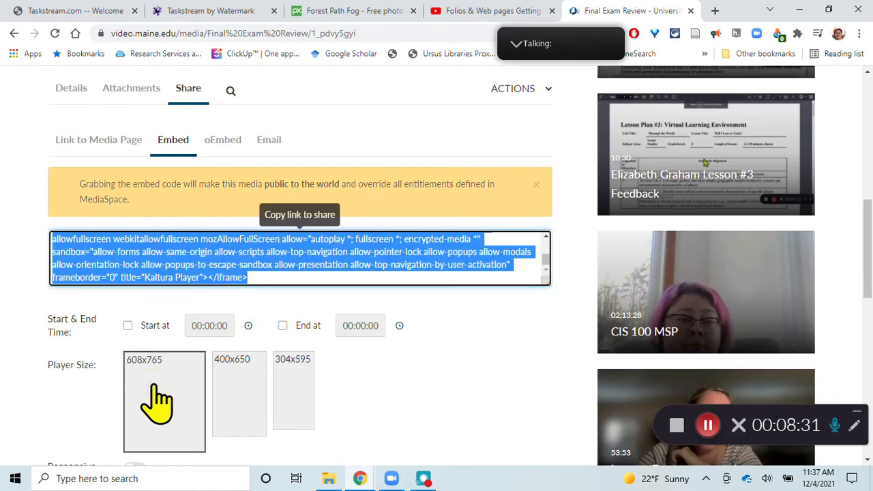
{"action": "mouse_move", "coordinate": [188, 412]}
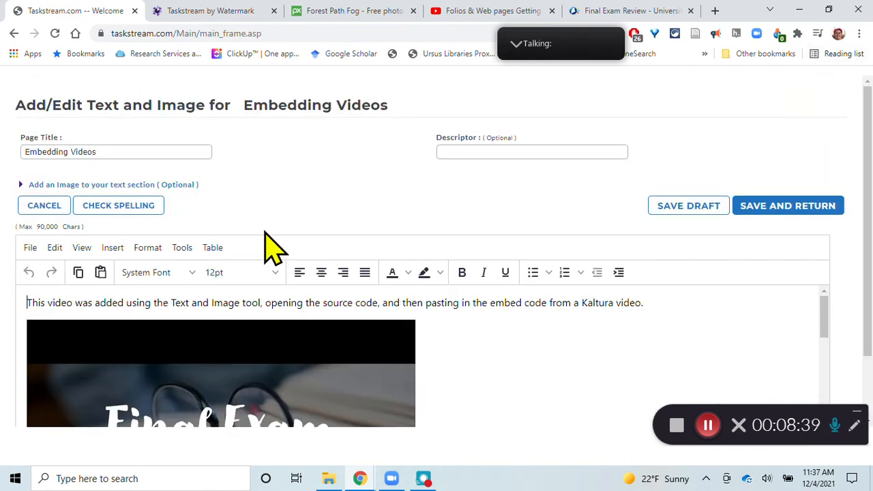
{"action": "mouse_move", "coordinate": [147, 248]}
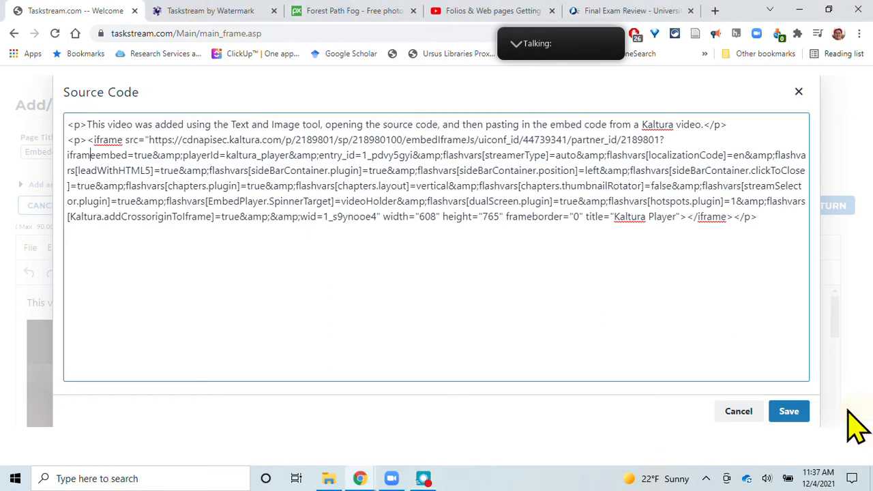
Close the Source Code dialog and scroll the preview showing the embedded Kaltura player
{"action": "left_click", "coordinate": [789, 411]}
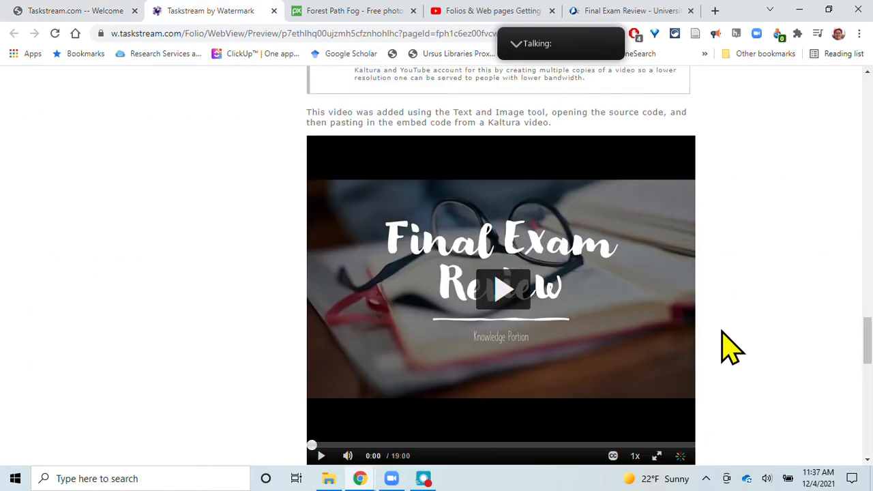
{"action": "scroll", "scroll_direction": "down", "scroll_amount": 3}
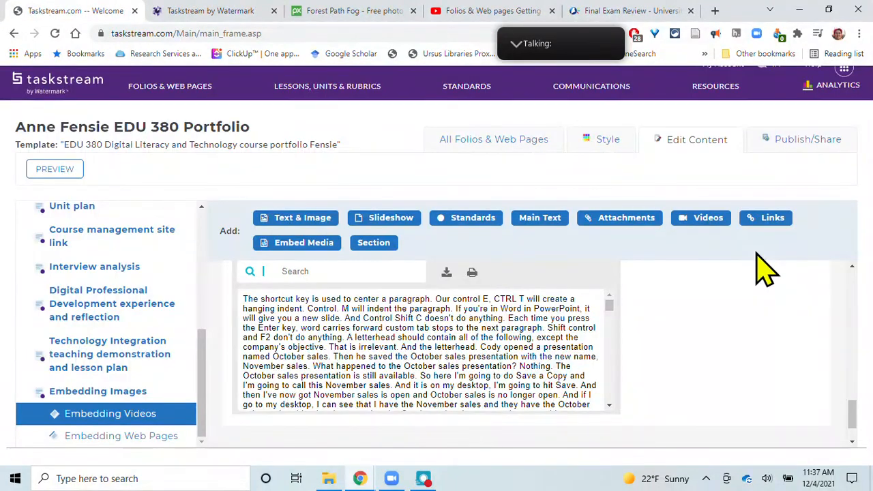
Show the Embedding Web Pages page with its embedded Unit Plan, then switch to the Google Docs window
{"action": "left_click", "coordinate": [120, 436]}
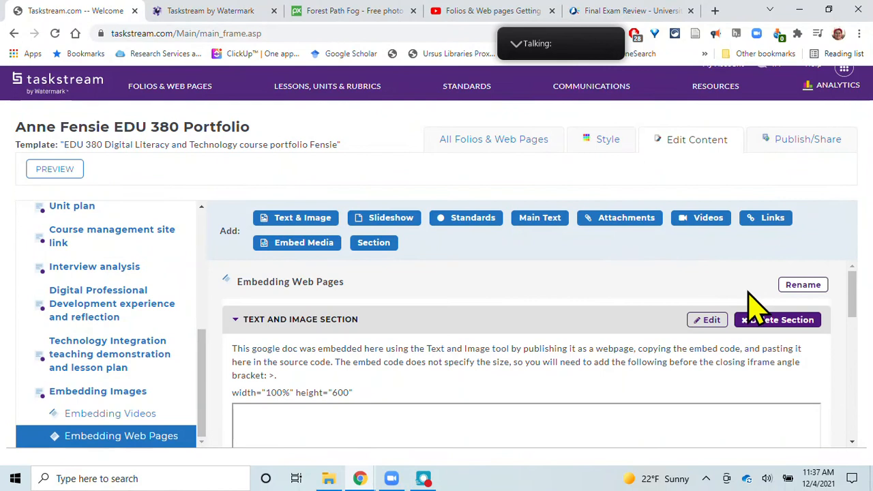
{"action": "mouse_move", "coordinate": [440, 331]}
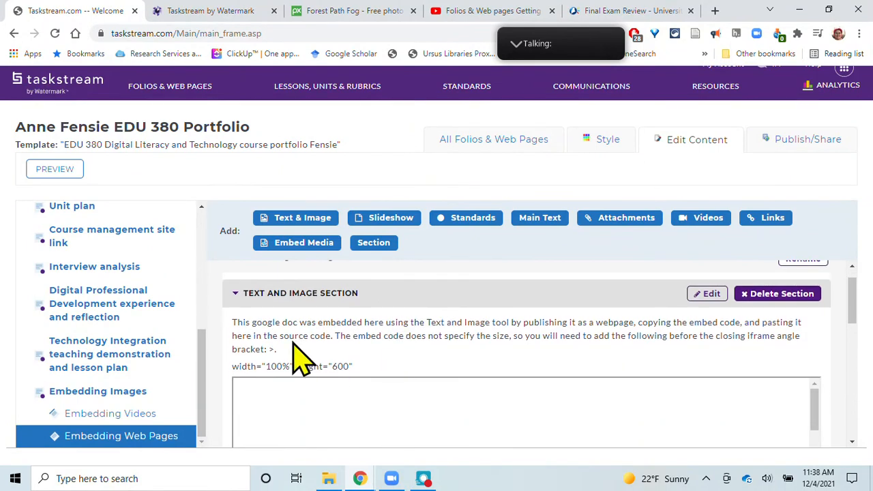
{"action": "mouse_move", "coordinate": [421, 410]}
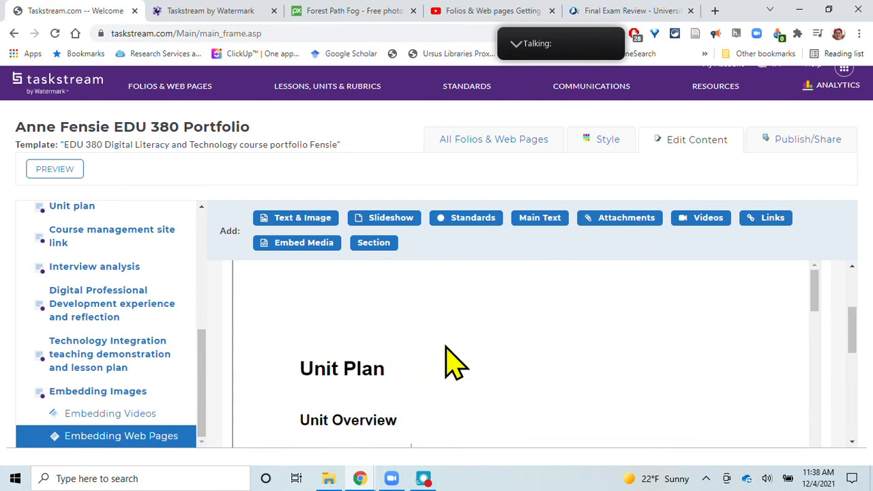
{"action": "left_click", "coordinate": [121, 436]}
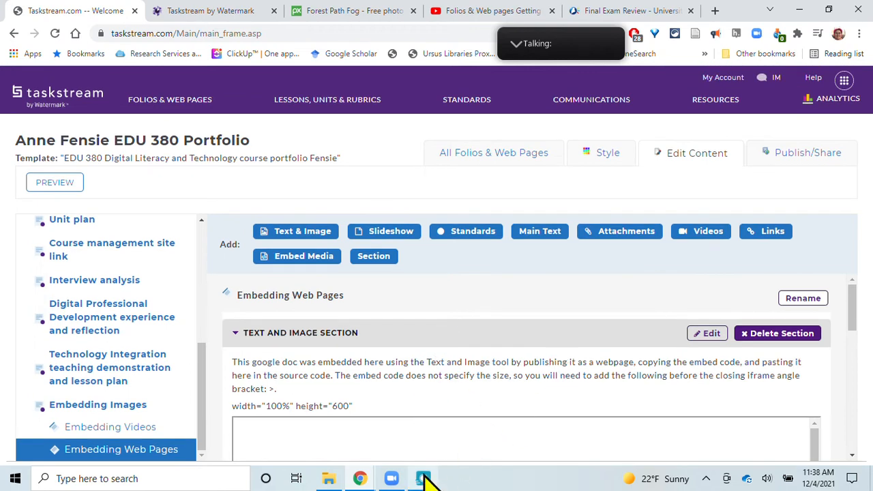
{"action": "left_click", "coordinate": [423, 477]}
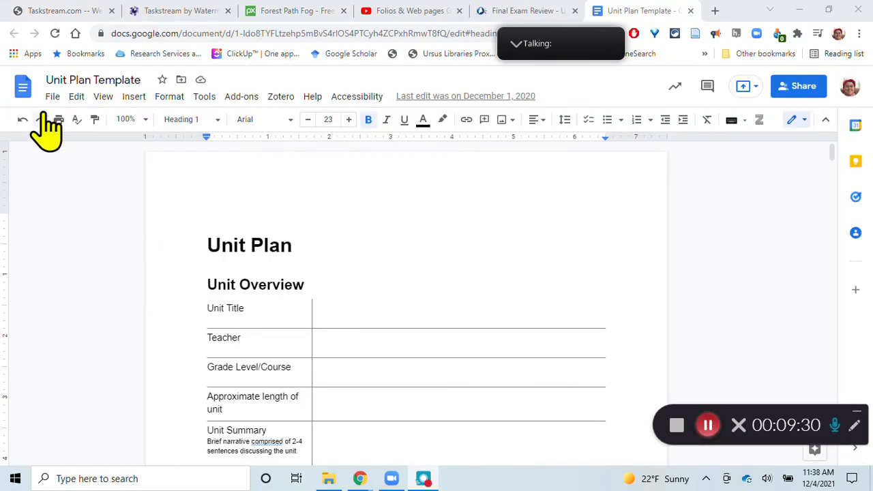
Get the Unit Plan Template's iframe embed code from File > Publish to the web > Embed
{"action": "left_click", "coordinate": [52, 95]}
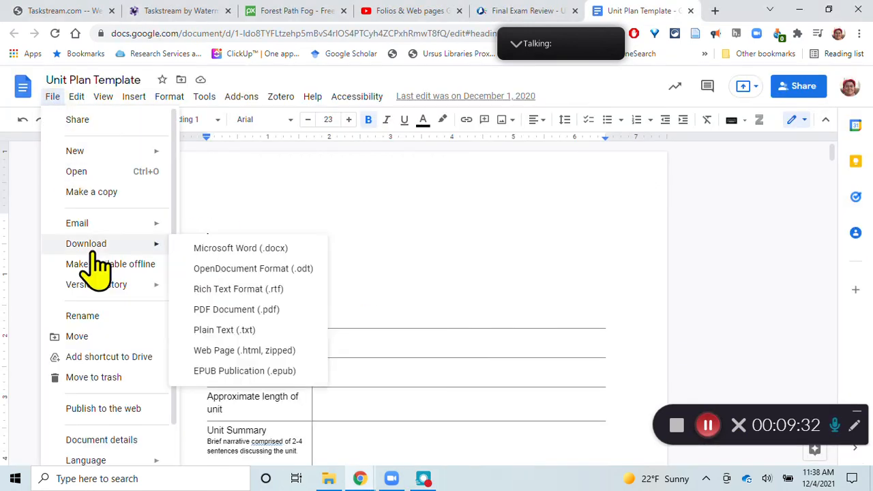
{"action": "left_click", "coordinate": [104, 408]}
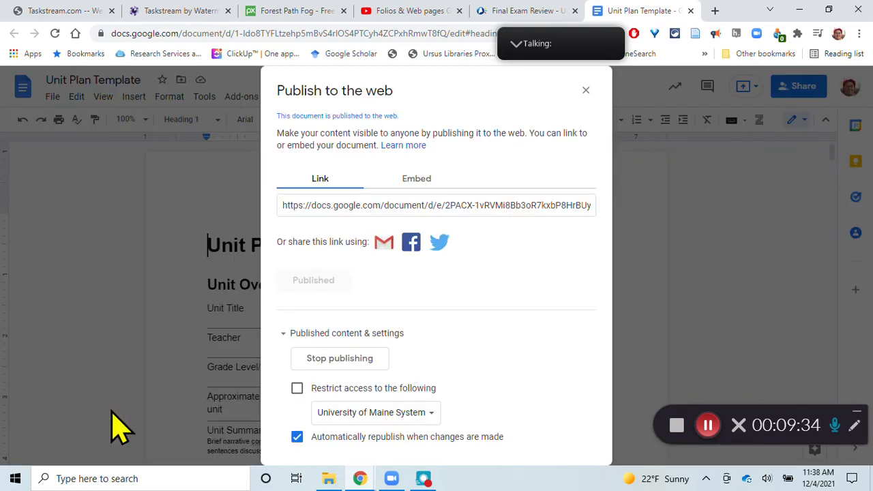
{"action": "mouse_move", "coordinate": [369, 246]}
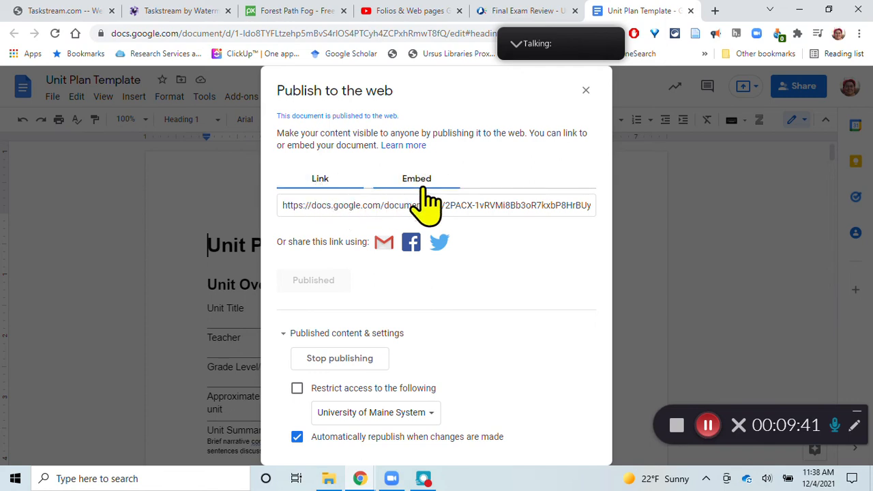
{"action": "left_click", "coordinate": [417, 177]}
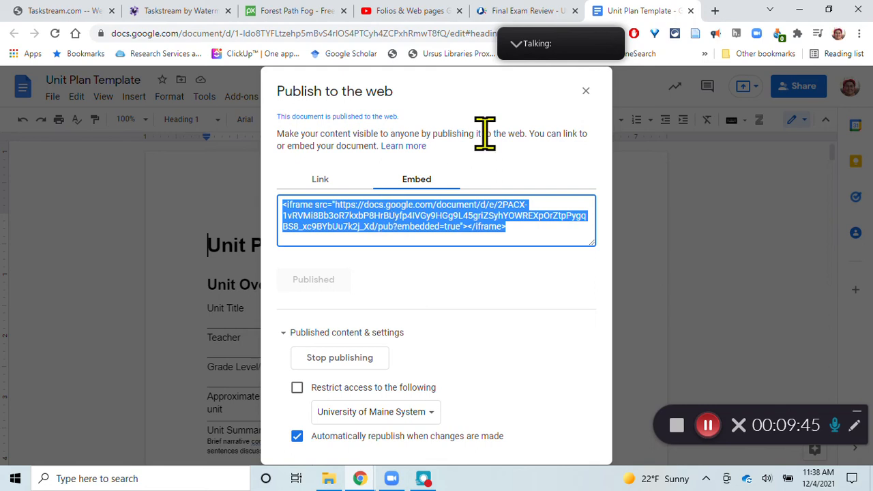
{"action": "left_click", "coordinate": [62, 11]}
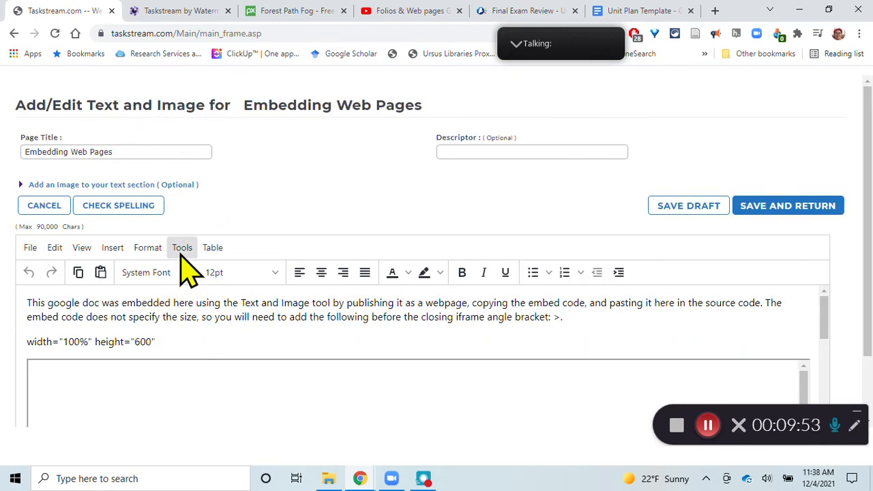
Review the page text's source code containing the Google Docs iframe and close it
{"action": "left_click", "coordinate": [183, 247]}
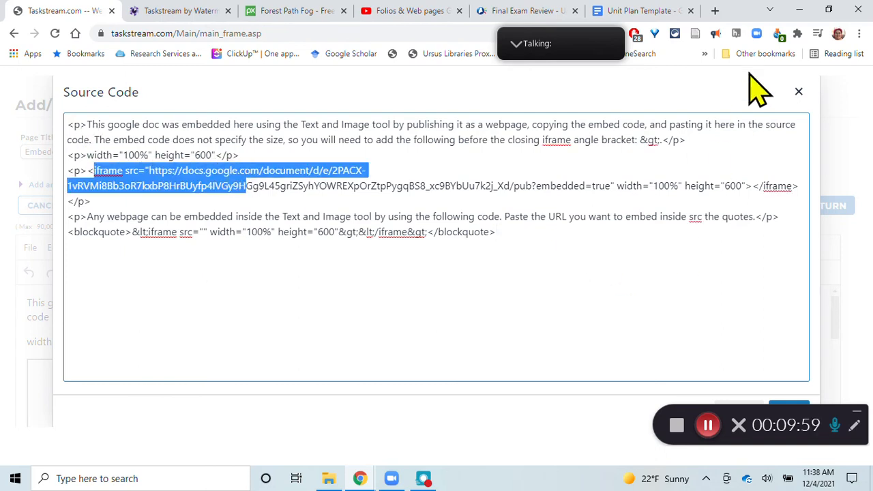
{"action": "left_click", "coordinate": [798, 90]}
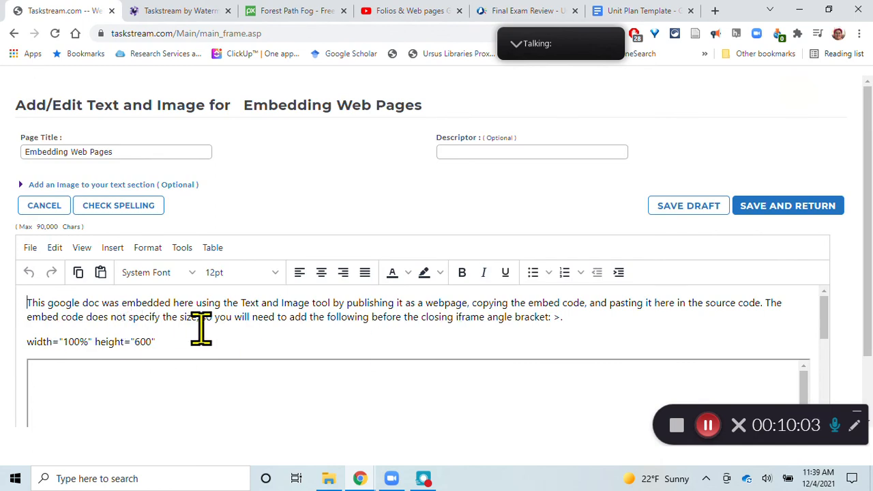
{"action": "mouse_move", "coordinate": [125, 434]}
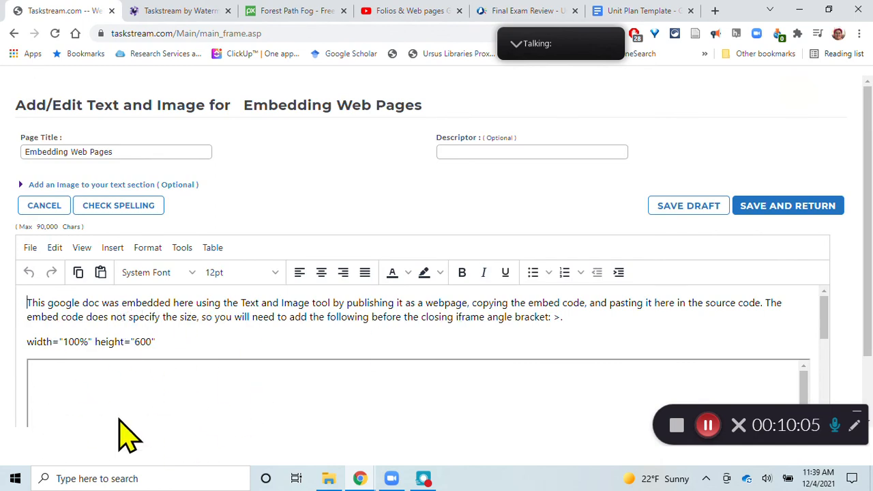
{"action": "mouse_move", "coordinate": [103, 382]}
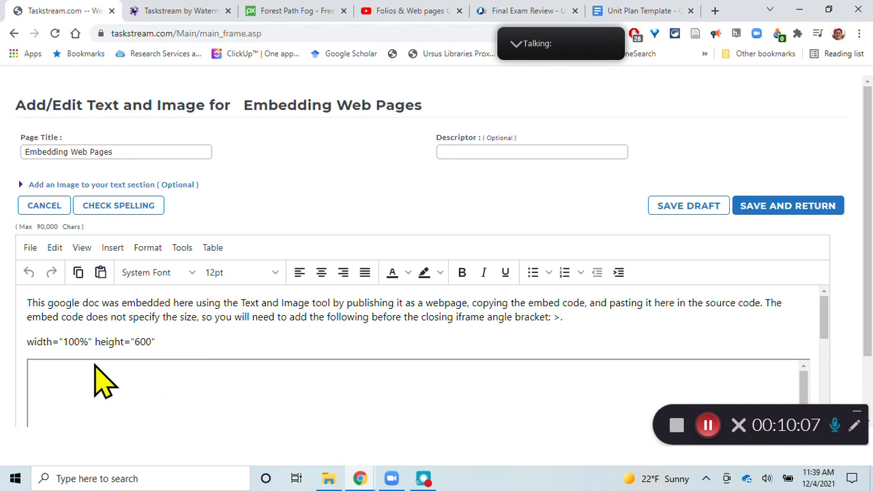
{"action": "mouse_move", "coordinate": [191, 457]}
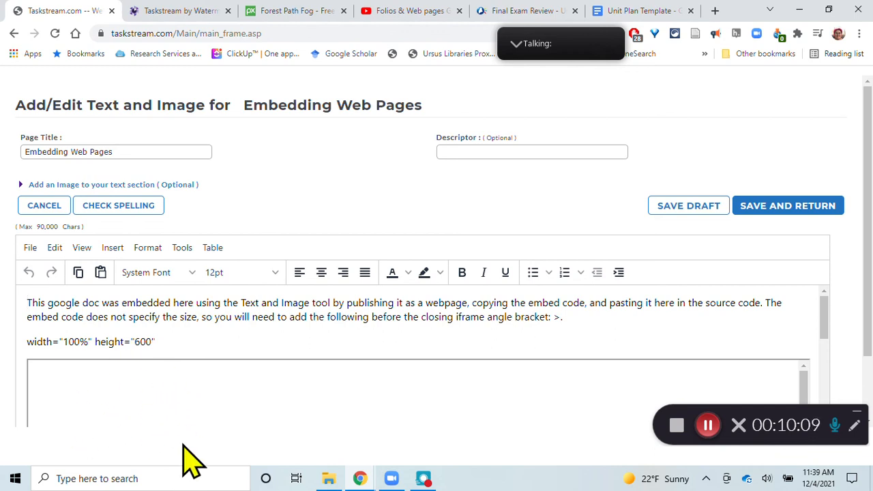
{"action": "mouse_move", "coordinate": [194, 407]}
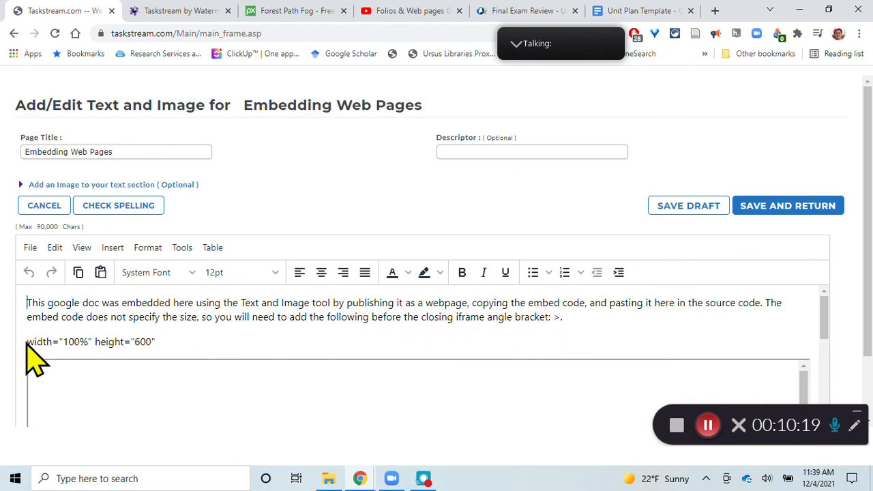
Add width="100%" height="600" to the Unit Plan iframe in the source code and apply it
{"action": "left_click_drag", "start_coordinate": [28, 341], "coordinate": [143, 341]}
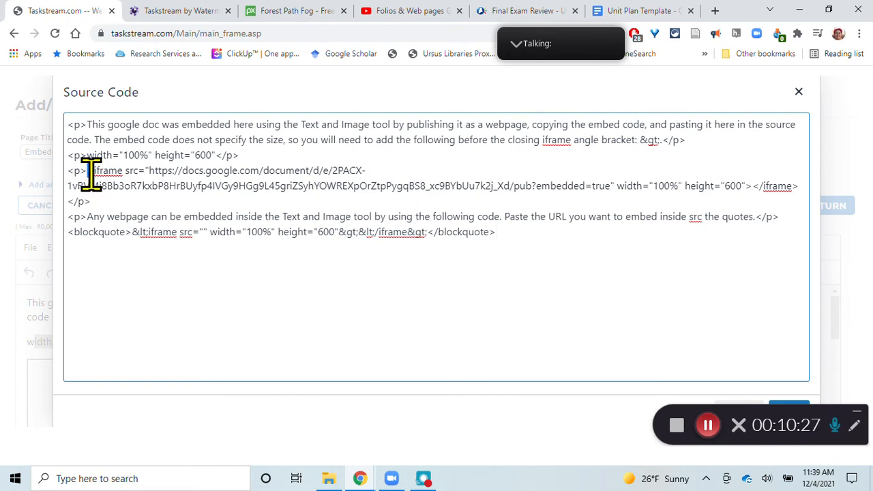
{"action": "left_click_drag", "start_coordinate": [89, 171], "coordinate": [592, 186]}
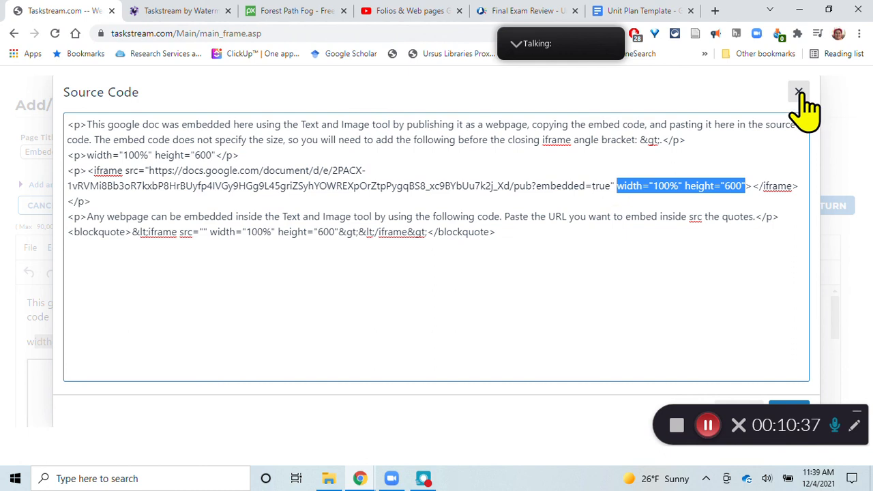
{"action": "left_click", "coordinate": [800, 92]}
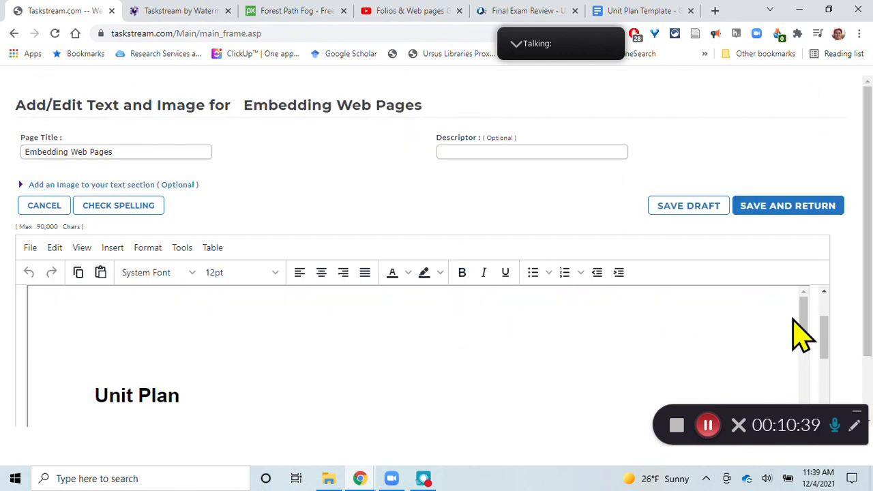
{"action": "scroll", "scroll_direction": "down", "scroll_amount": 3}
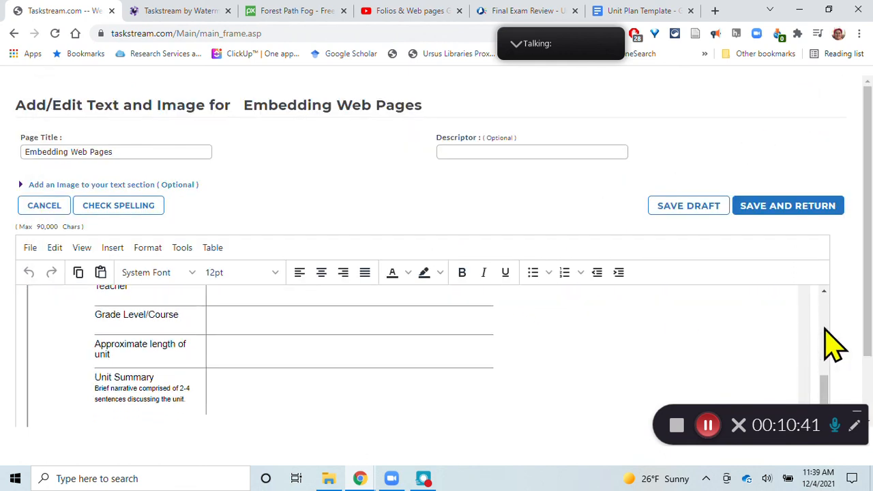
{"action": "scroll", "scroll_direction": "down", "scroll_amount": 3}
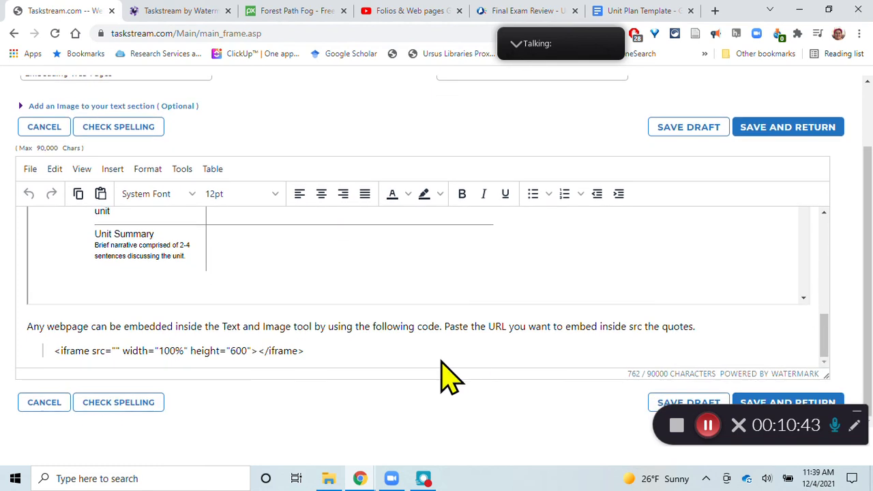
{"action": "mouse_move", "coordinate": [80, 326]}
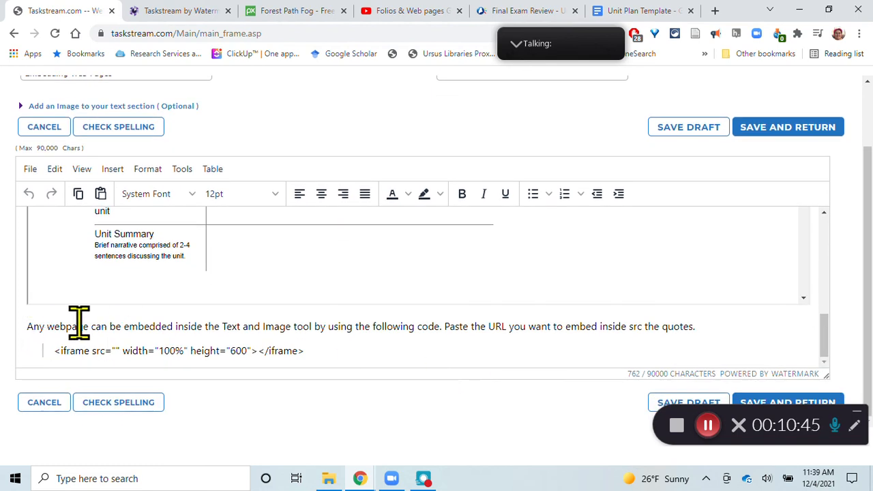
{"action": "double_click", "coordinate": [69, 326]}
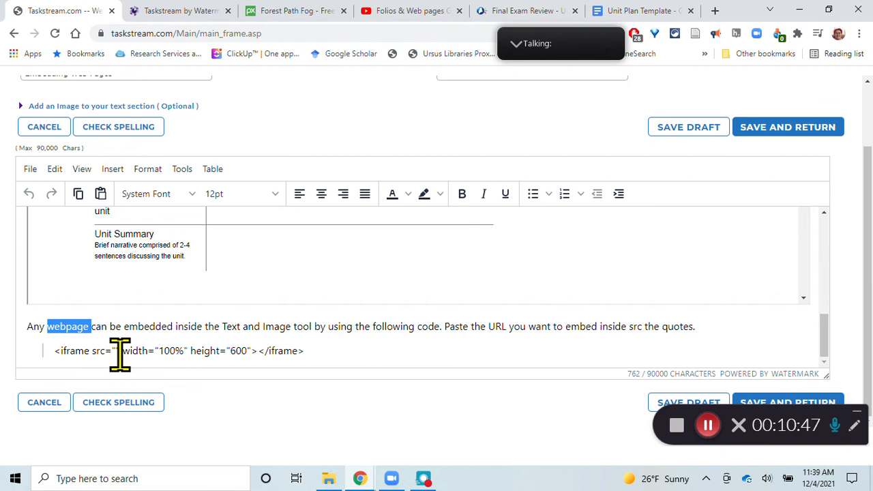
{"action": "mouse_move", "coordinate": [270, 325]}
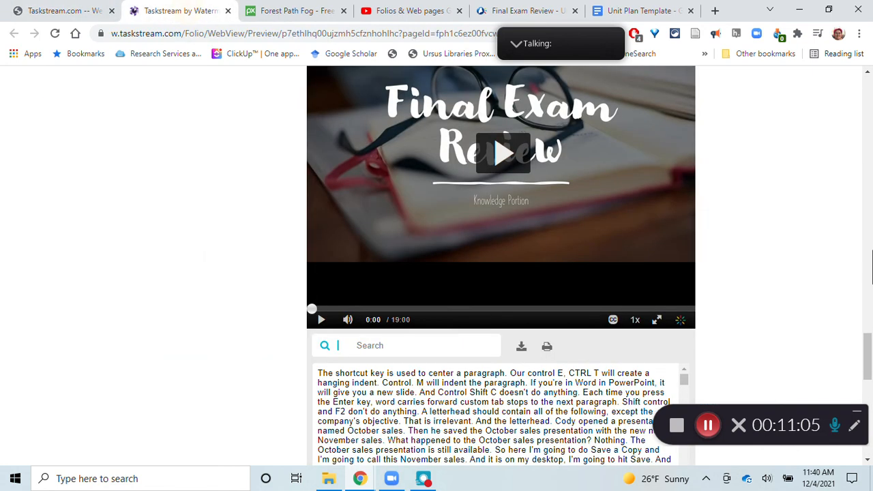
Scroll the portfolio preview down through Embedding Web Pages to the embedded Unit Plan Google Doc
{"action": "scroll", "scroll_direction": "down", "scroll_amount": 3}
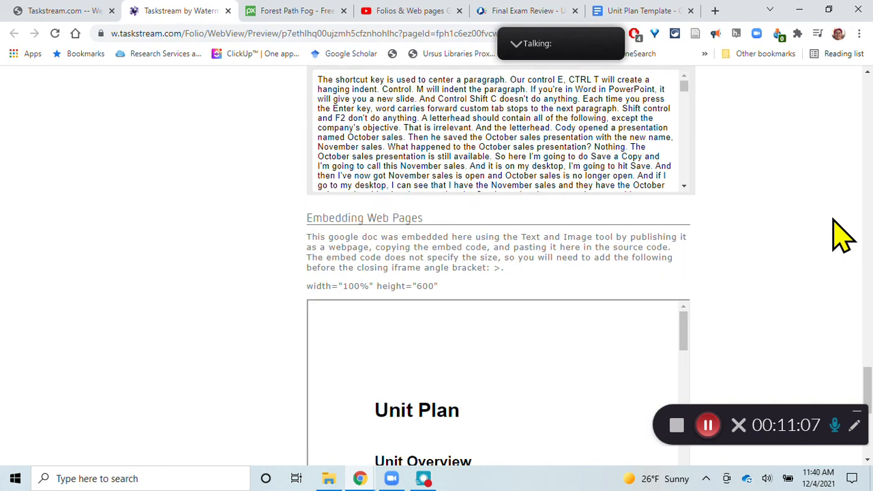
{"action": "scroll", "scroll_direction": "down", "scroll_amount": 3}
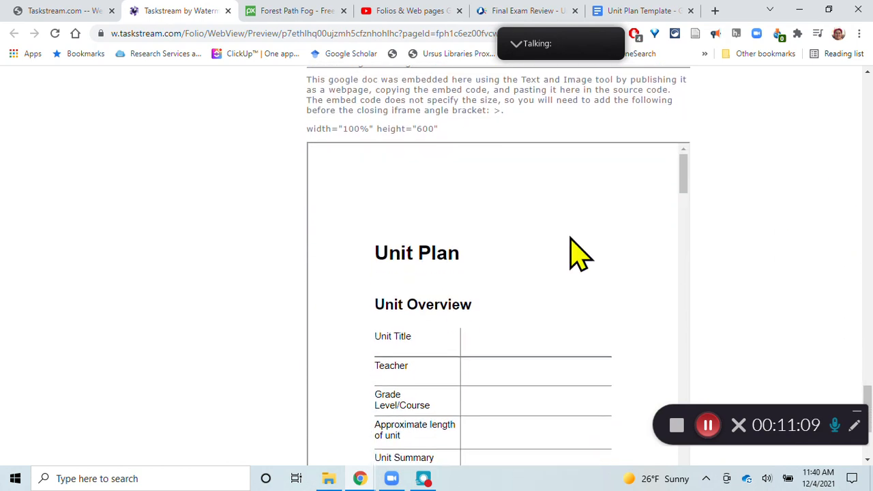
{"action": "mouse_move", "coordinate": [713, 232]}
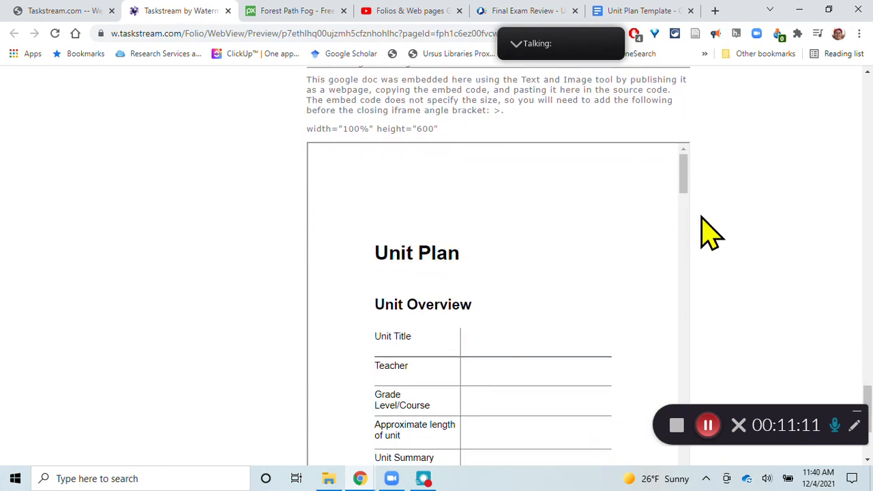
{"action": "scroll", "scroll_direction": "down", "scroll_amount": 3}
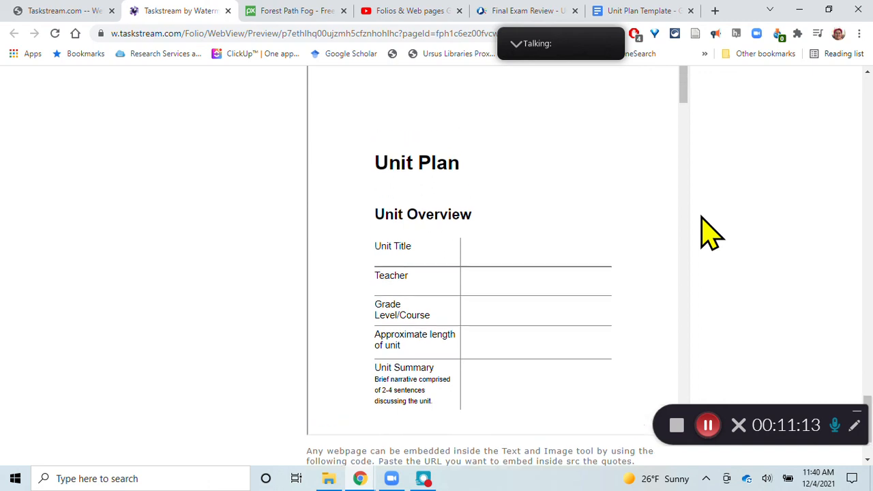
{"action": "scroll", "scroll_direction": "down", "scroll_amount": 3}
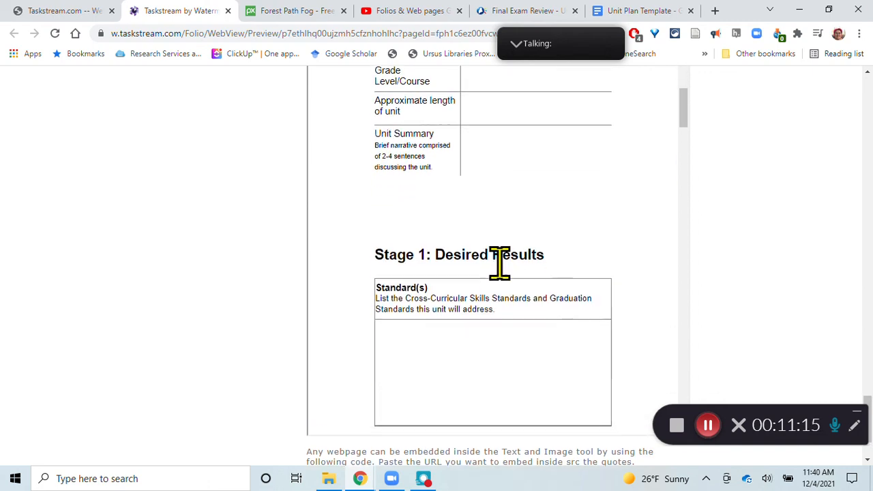
{"action": "scroll", "scroll_direction": "down", "scroll_amount": 3}
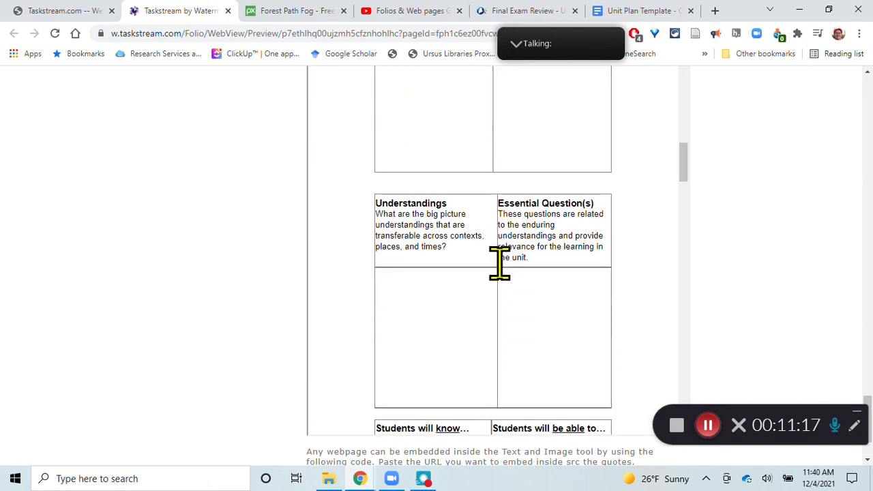
{"action": "scroll", "scroll_direction": "down", "scroll_amount": 3}
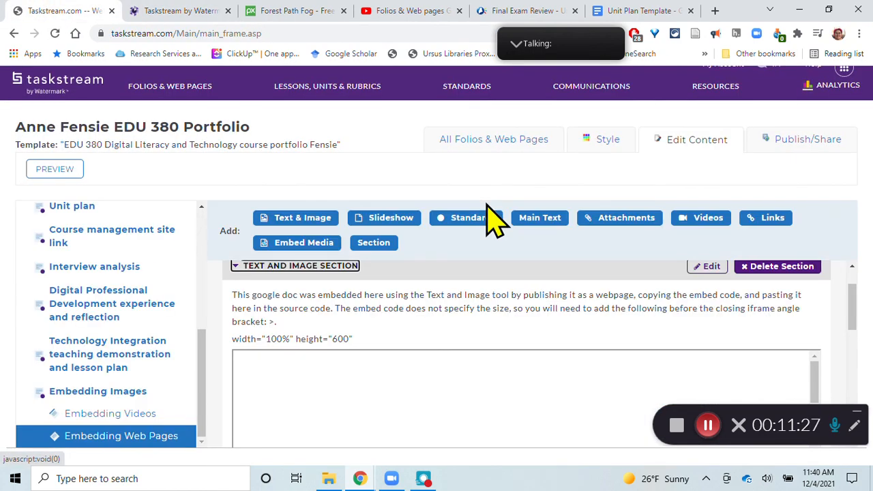
{"action": "mouse_move", "coordinate": [455, 295]}
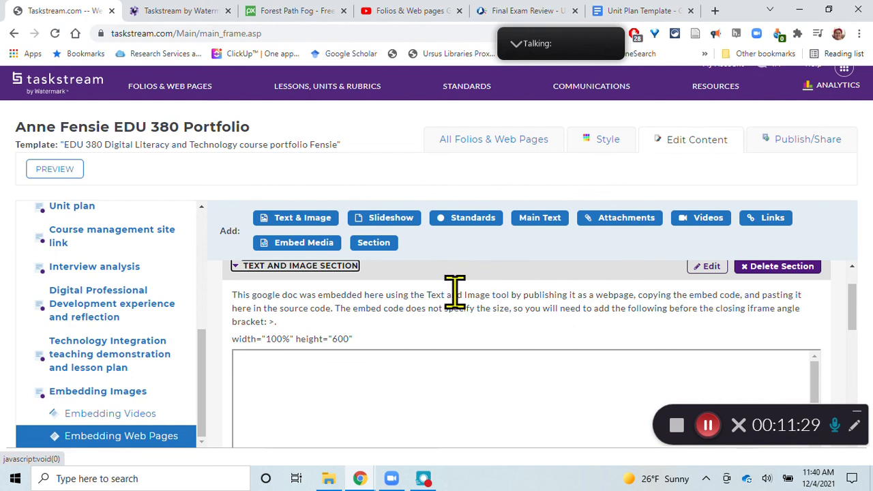
{"action": "mouse_move", "coordinate": [655, 385]}
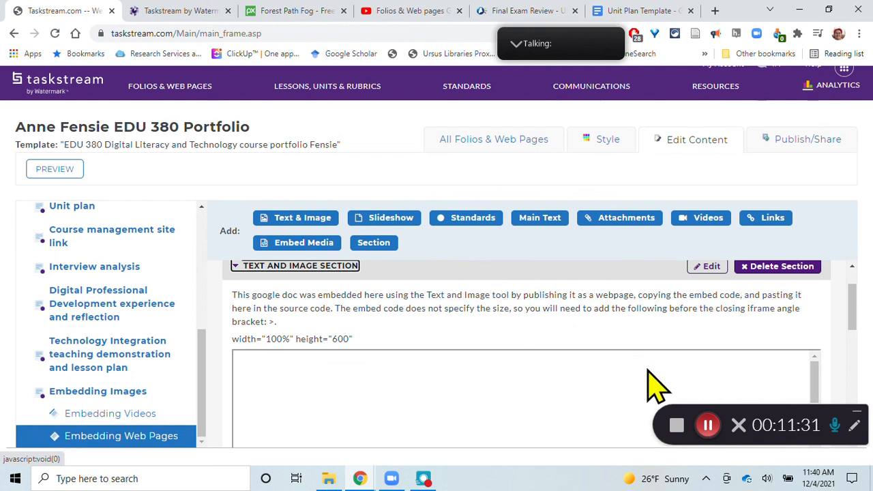